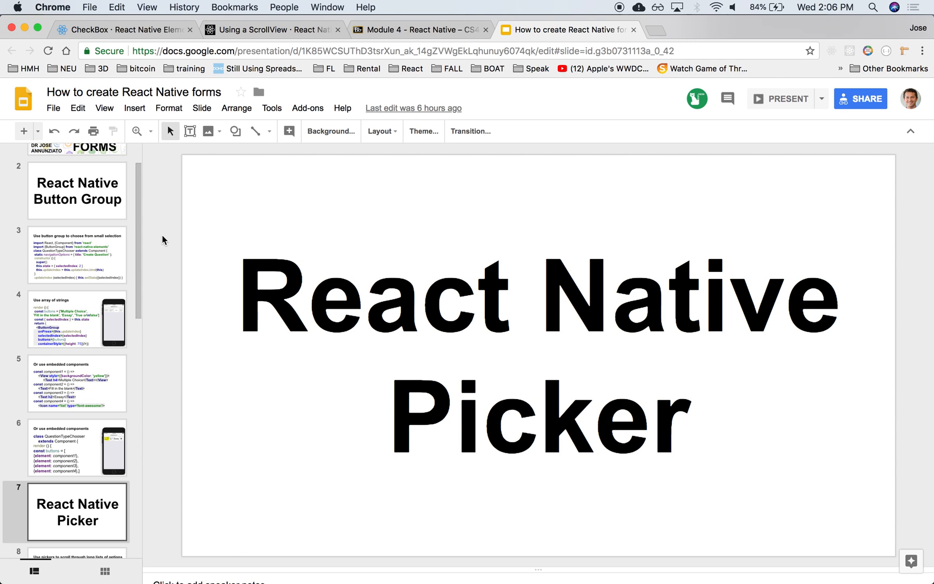
{"action": "mouse_move", "coordinate": [181, 232]}
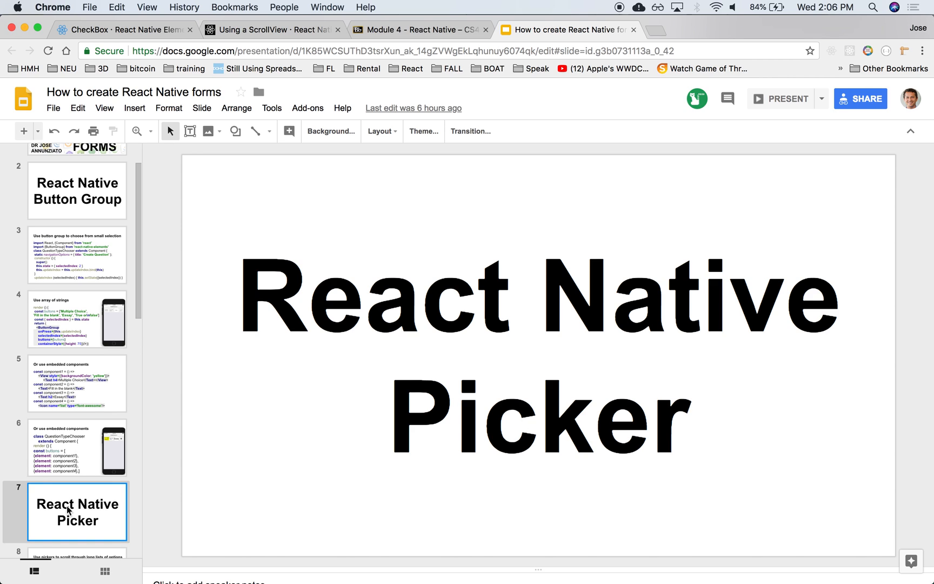
Step through the filmstrip thumbnails and land on the slide with the Picker JSX markup.
{"action": "left_click", "coordinate": [76, 512]}
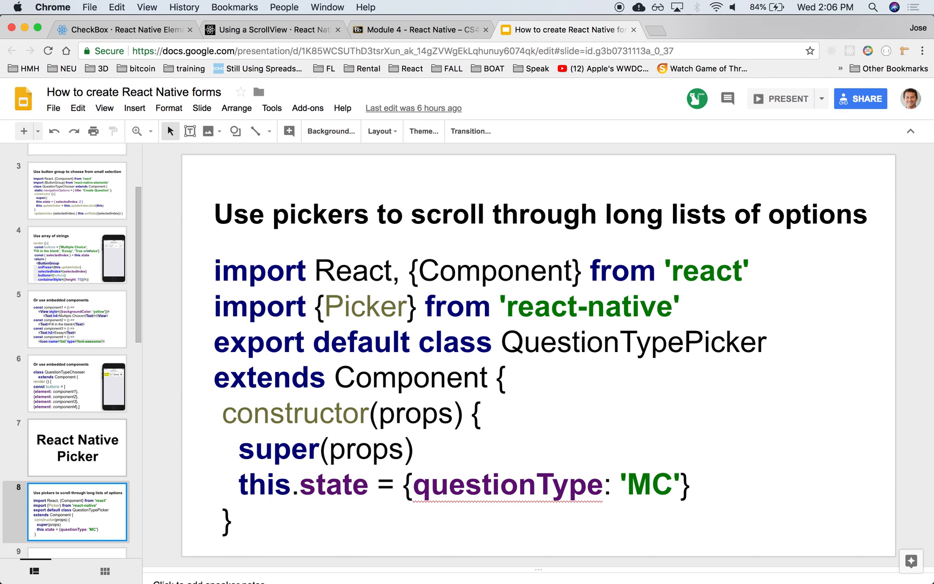
{"action": "left_click", "coordinate": [78, 512]}
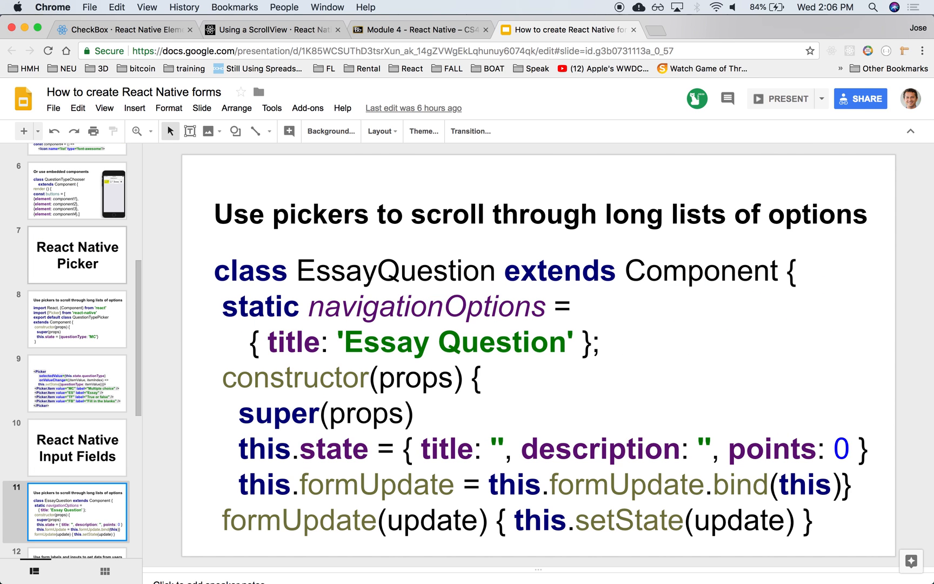
{"action": "left_click", "coordinate": [76, 319]}
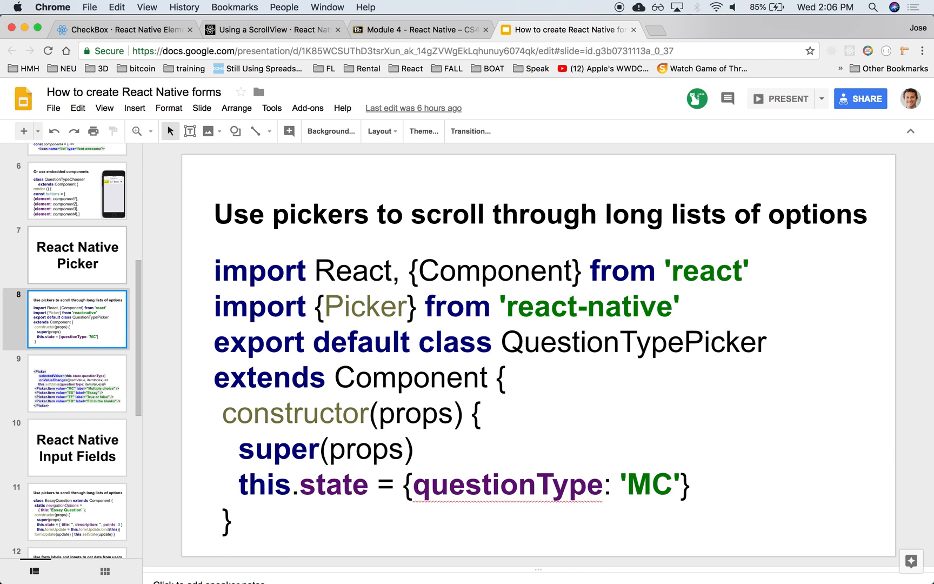
{"action": "left_click", "coordinate": [76, 383]}
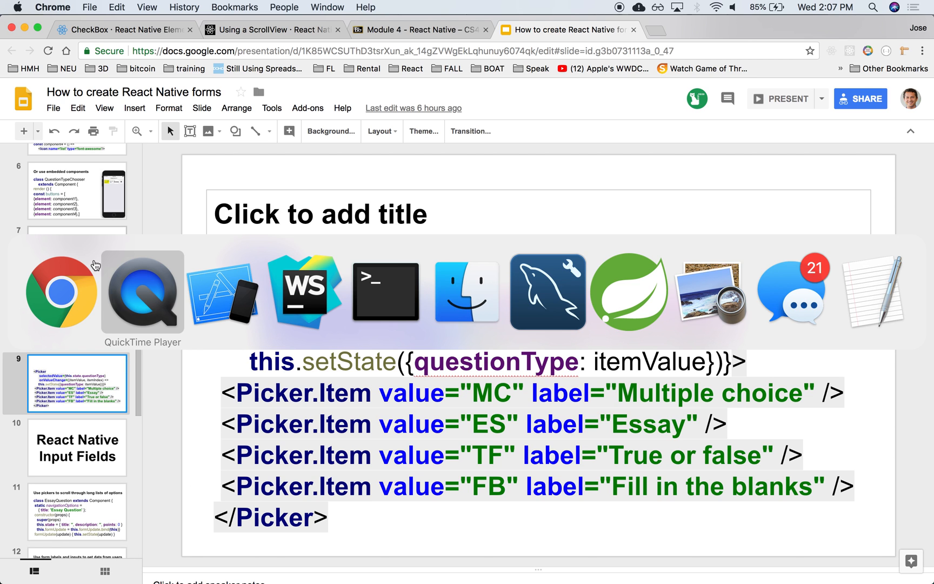
Add a new file named QuestionTypePicker.js inside the elements folder.
{"action": "left_click", "coordinate": [304, 292]}
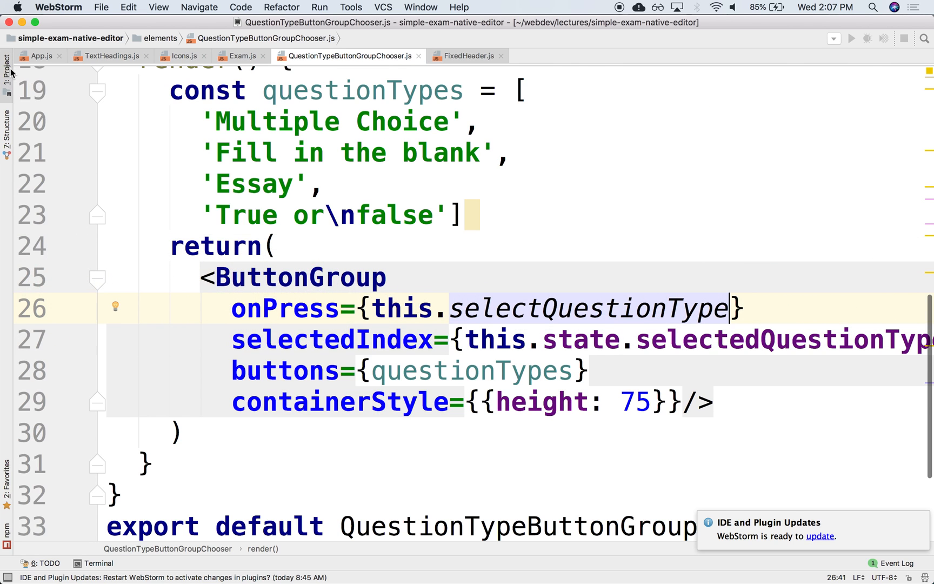
{"action": "left_click", "coordinate": [7, 66]}
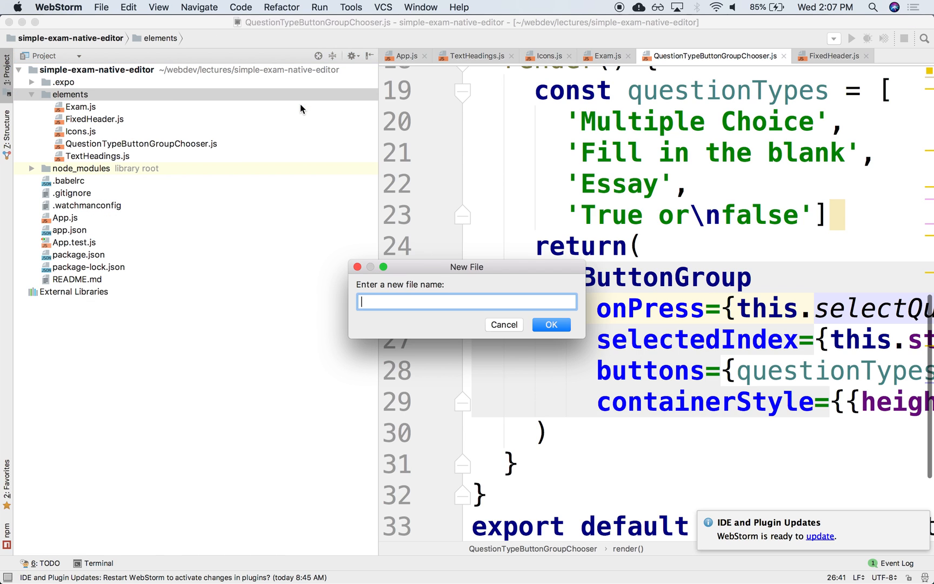
{"action": "type", "text": "QuestionType"}
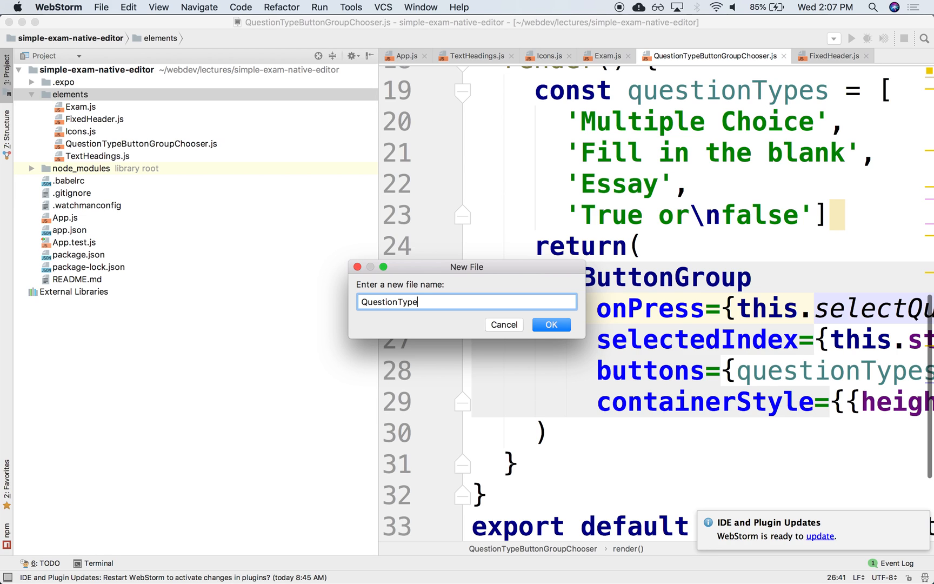
{"action": "type", "text": "Picker"}
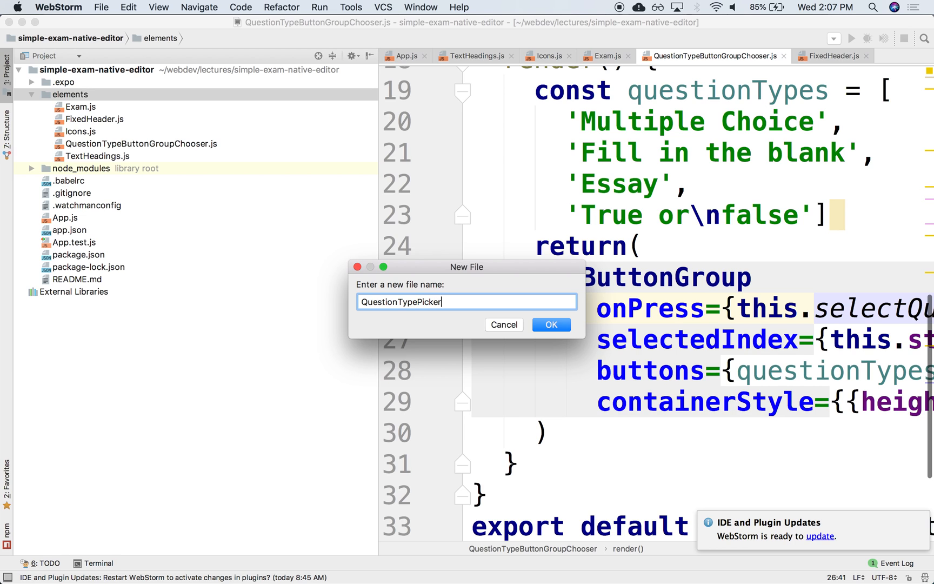
{"action": "type", "text": ".js"}
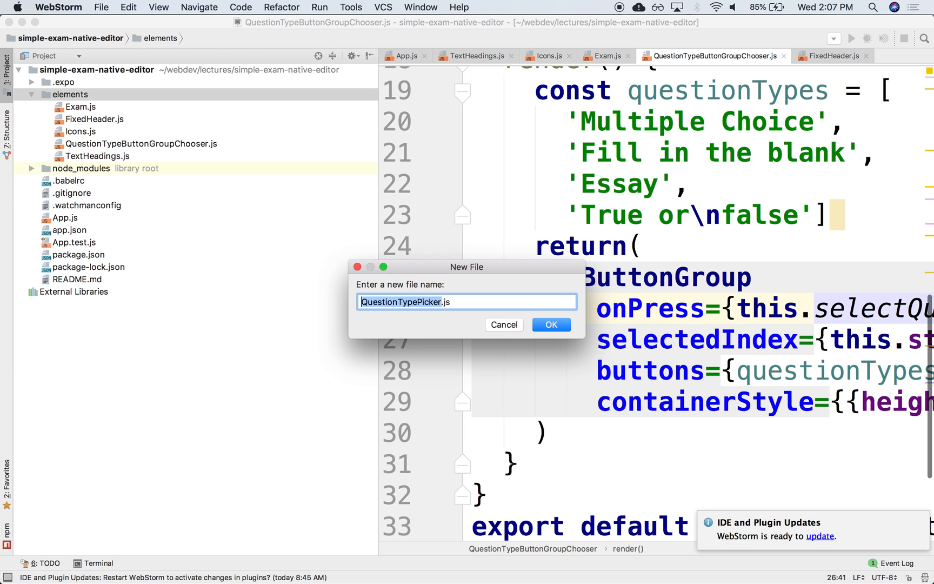
{"action": "left_click", "coordinate": [550, 324]}
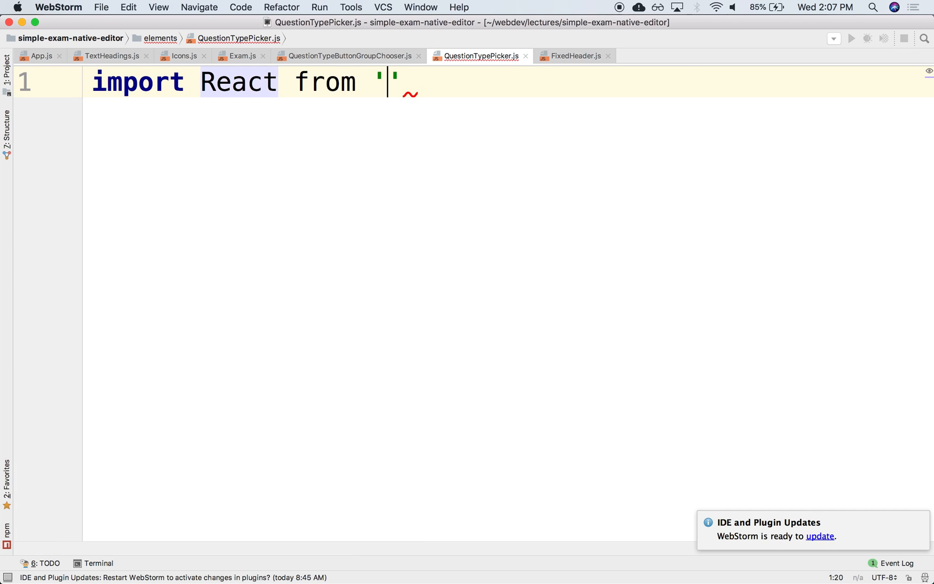
Write import React from 'react' and import {Picker} from 'react-native'.
{"action": "type", "text": "react"}
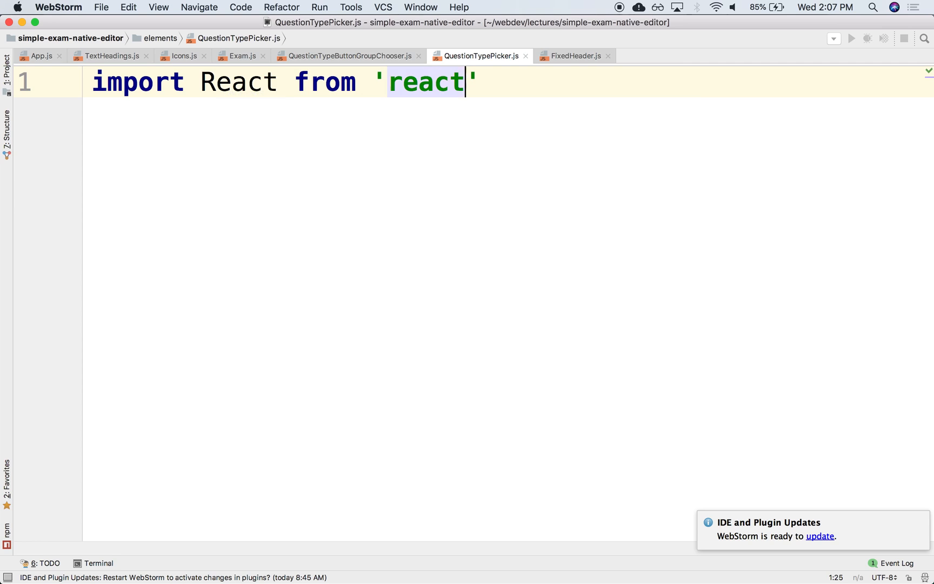
{"action": "type", "text": "import"}
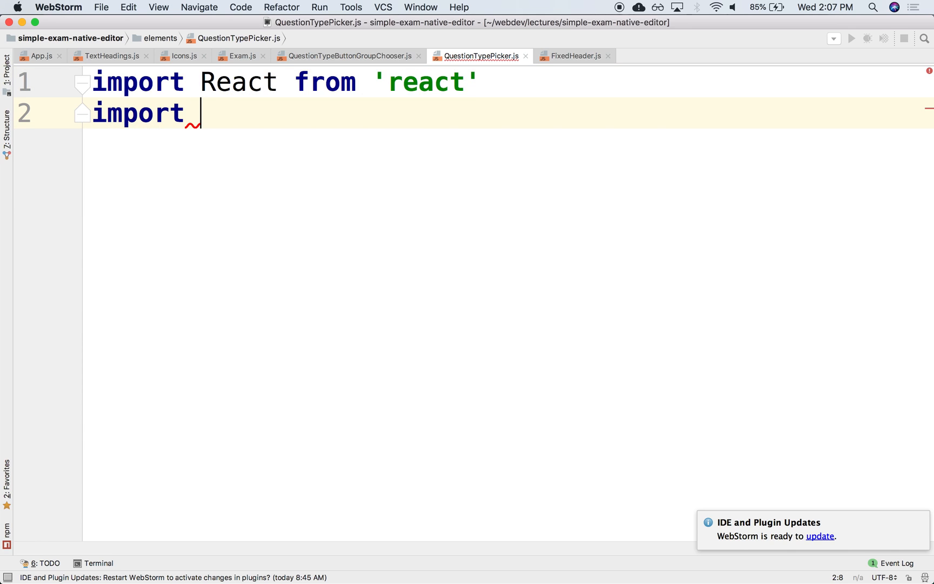
{"action": "type", "text": "{P}"}
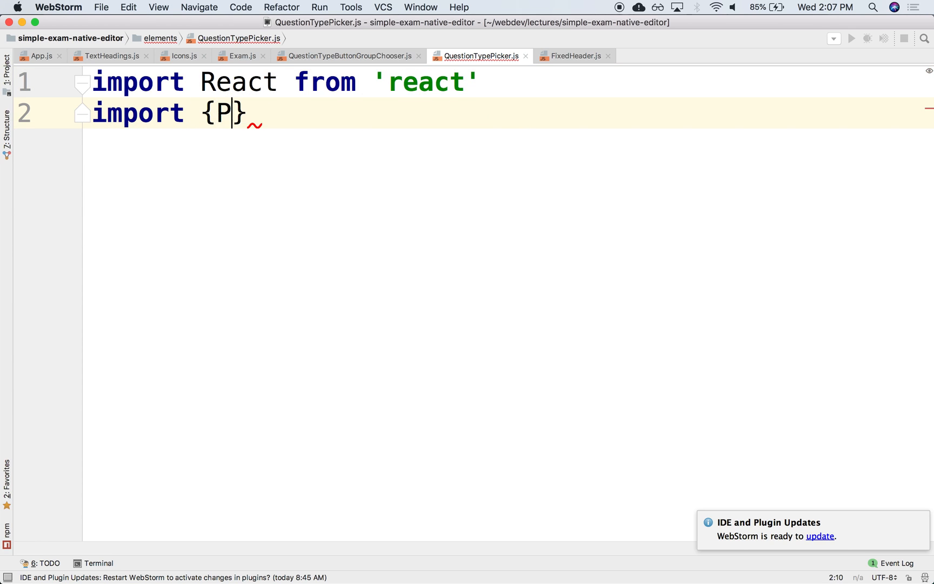
{"action": "type", "text": "icker} from"}
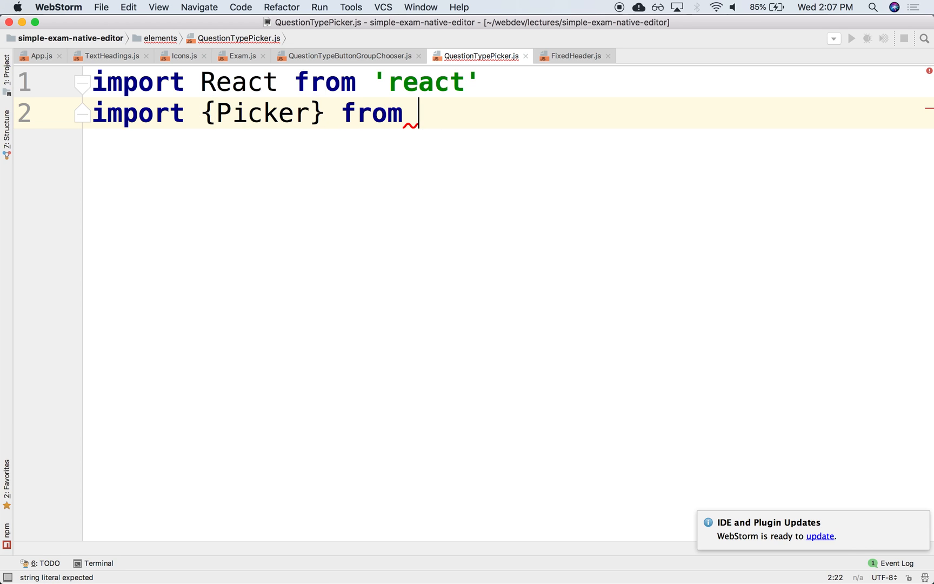
{"action": "type", "text": "'"}
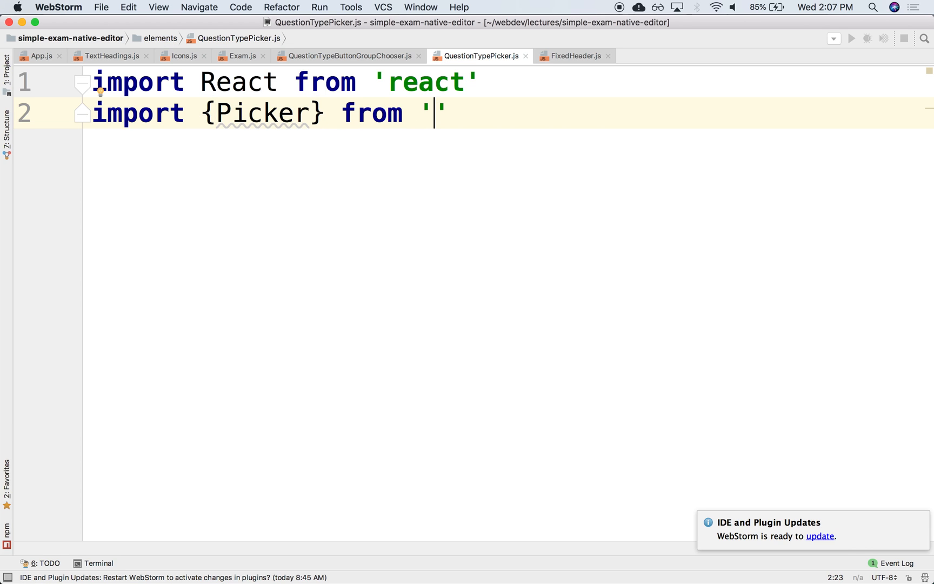
{"action": "type", "text": "react-native"}
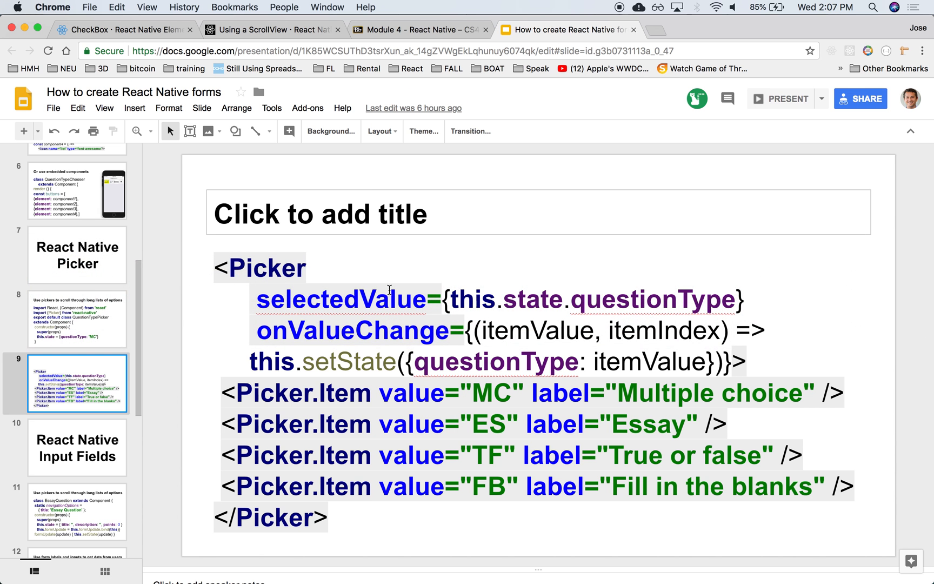
Show the slide with the QuestionTypePicker imports, class declaration and constructor.
{"action": "left_click", "coordinate": [76, 319]}
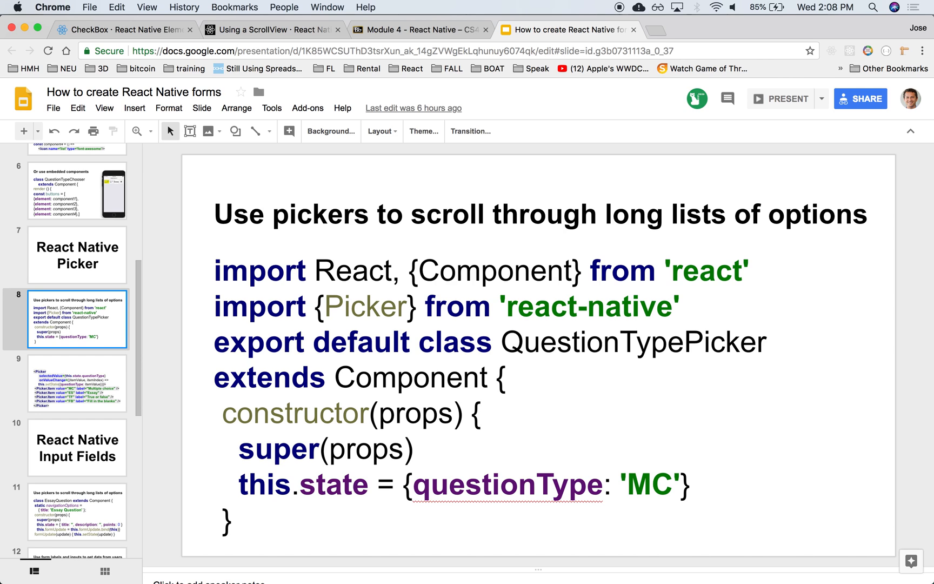
{"action": "mouse_move", "coordinate": [498, 365]}
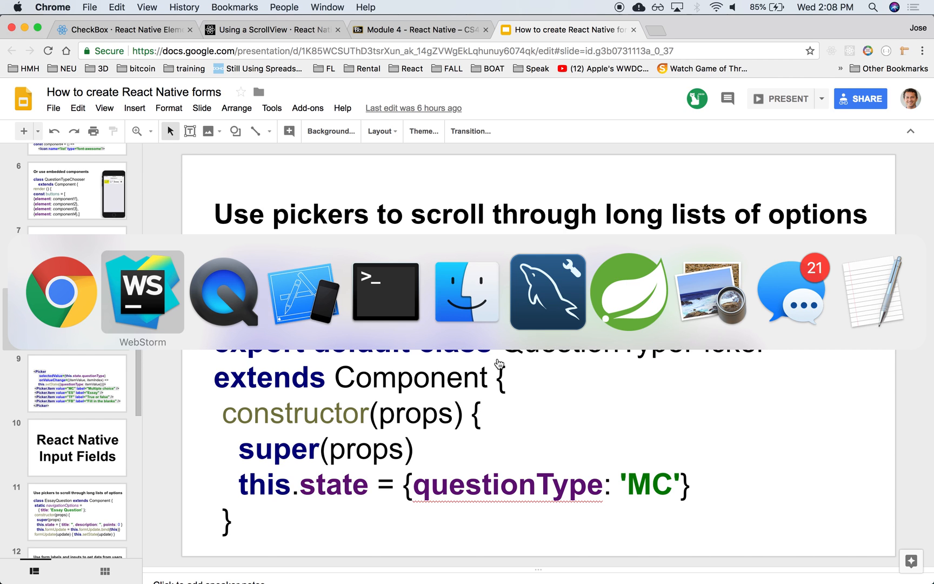
Declare class QuestionTypePicker extends React.Component with a default export and an empty render method.
{"action": "left_click", "coordinate": [142, 292]}
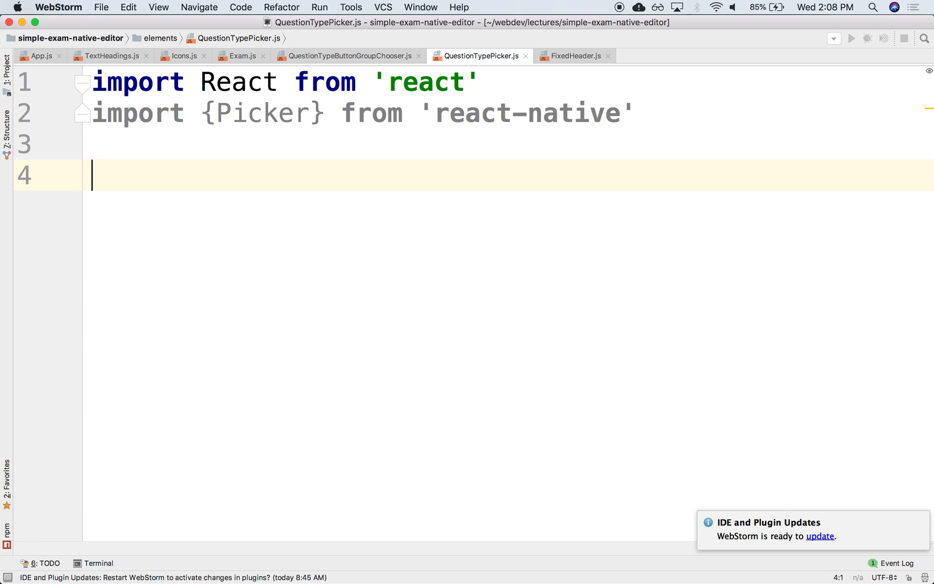
{"action": "type", "text": "class QuestionTypePicker"}
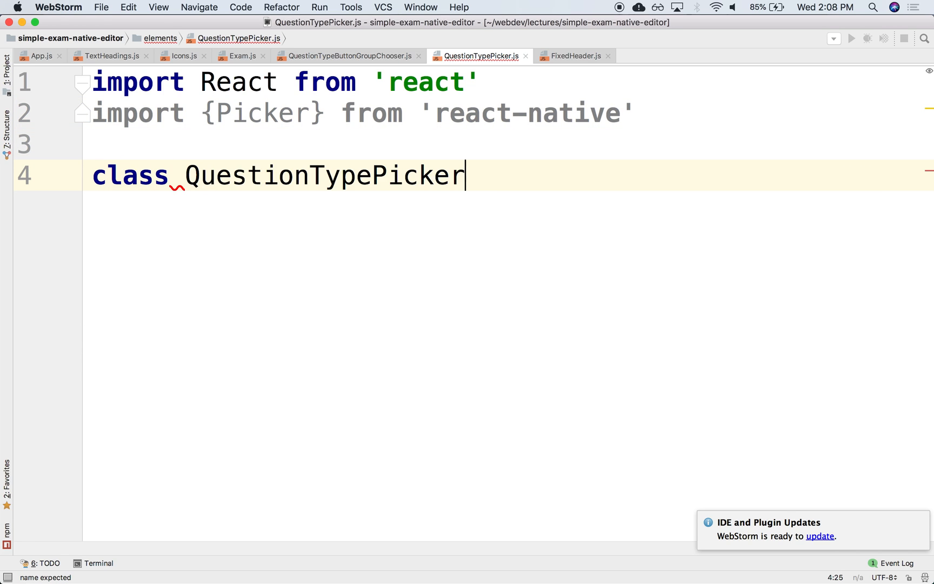
{"action": "type", "text": "extends React.c"}
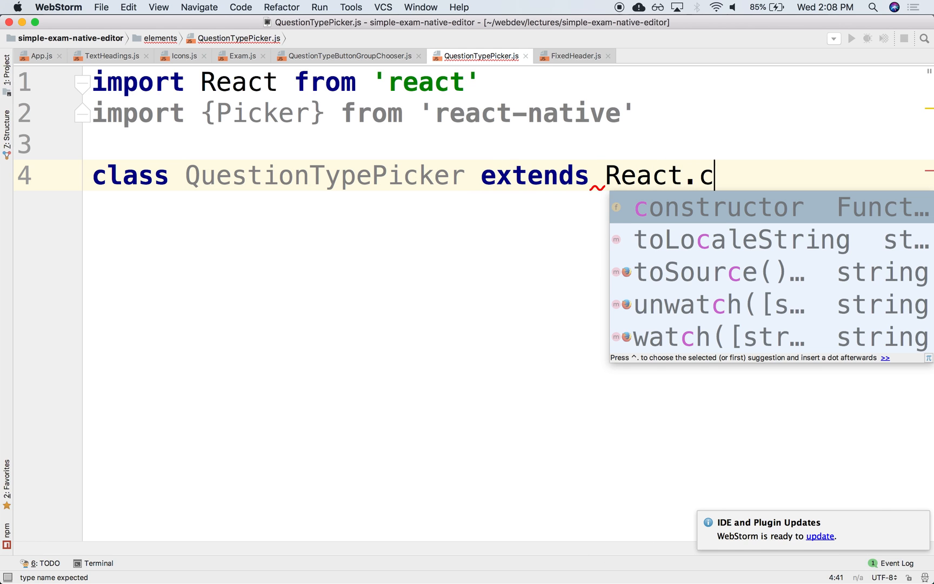
{"action": "type", "text": "omponent {"}
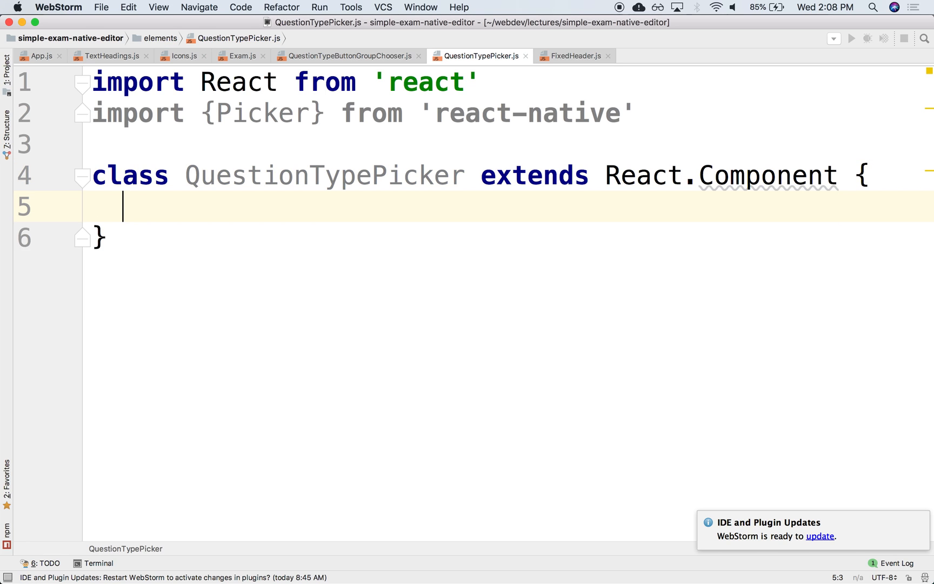
{"action": "type", "text": "export default QuestionTypePicke"}
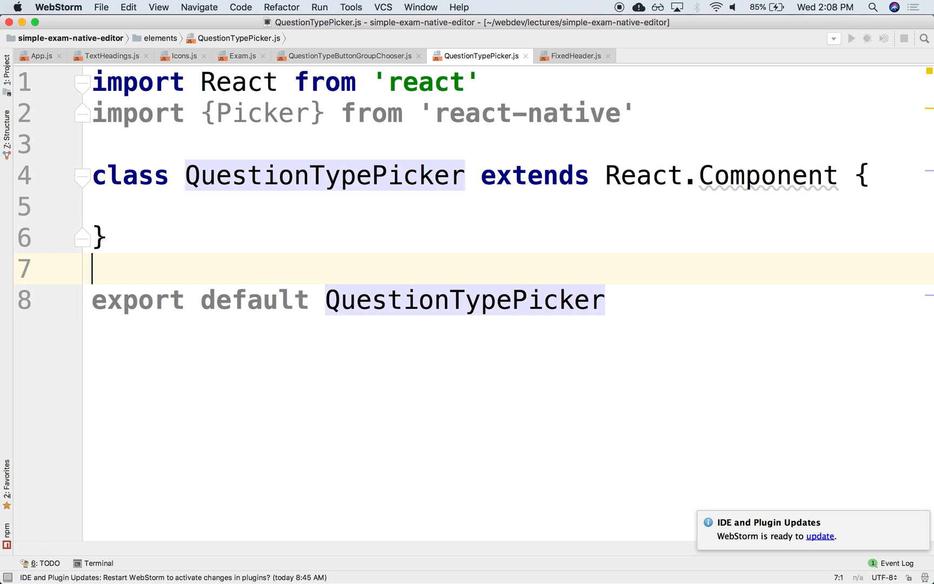
{"action": "type", "text": "re"}
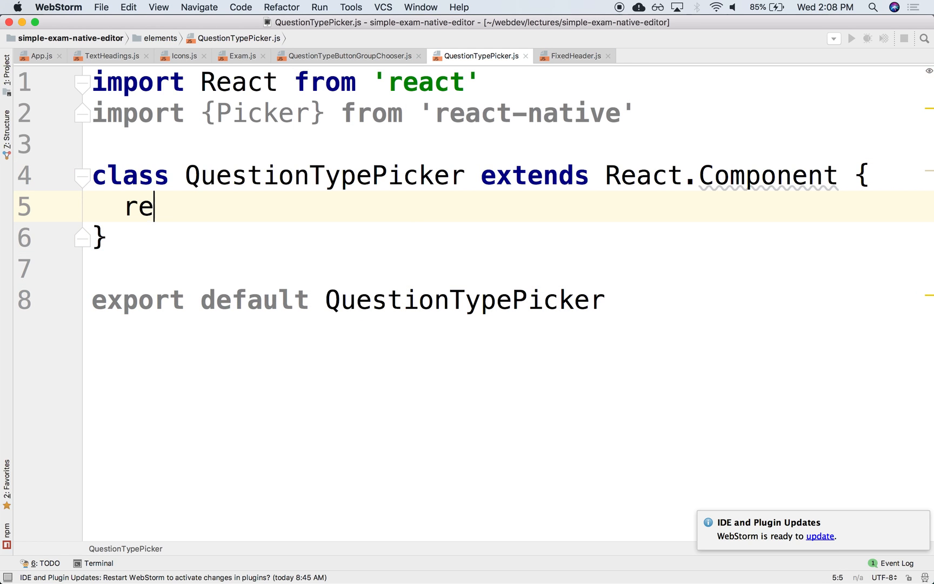
{"action": "type", "text": "nder() {"}
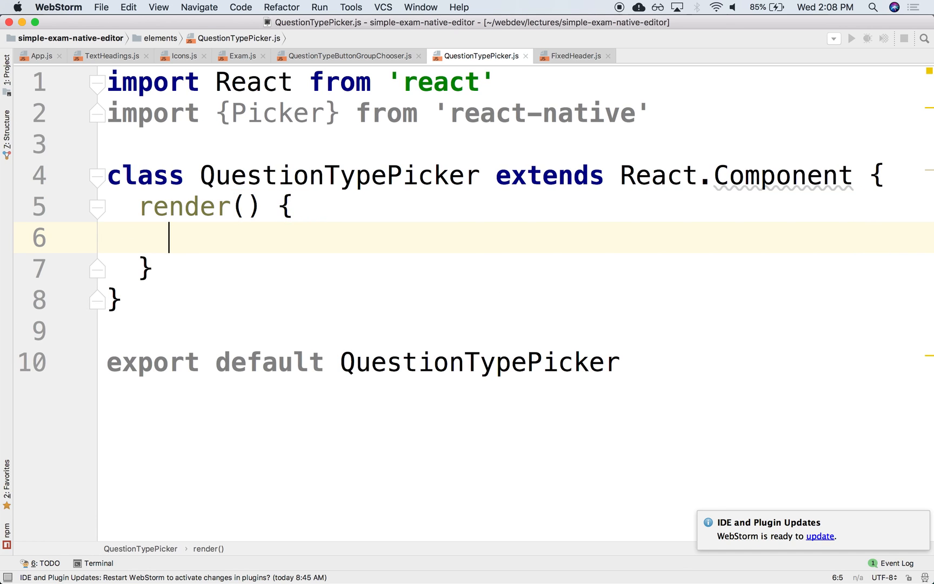
{"action": "type", "text": "return {"}
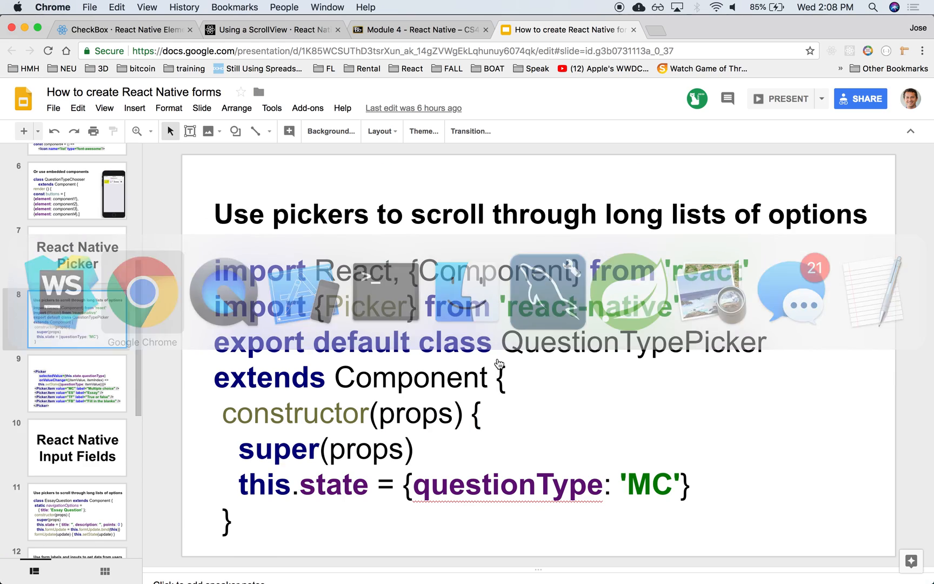
Return a Picker with four Picker.Item children valued MC, ES, TF and FB from render.
{"action": "left_click", "coordinate": [77, 383]}
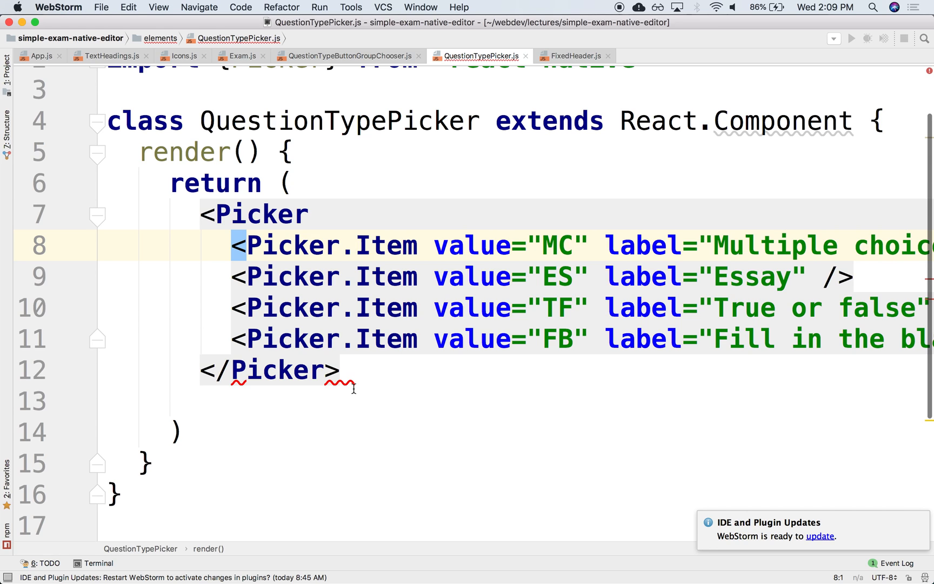
{"action": "scroll", "scroll_direction": "right", "scroll_amount": 3}
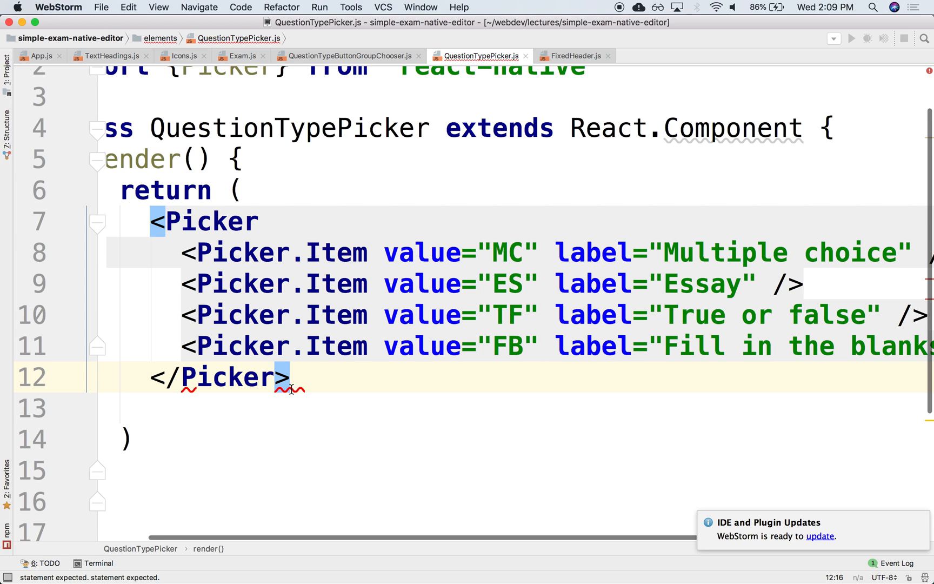
{"action": "mouse_move", "coordinate": [268, 327]}
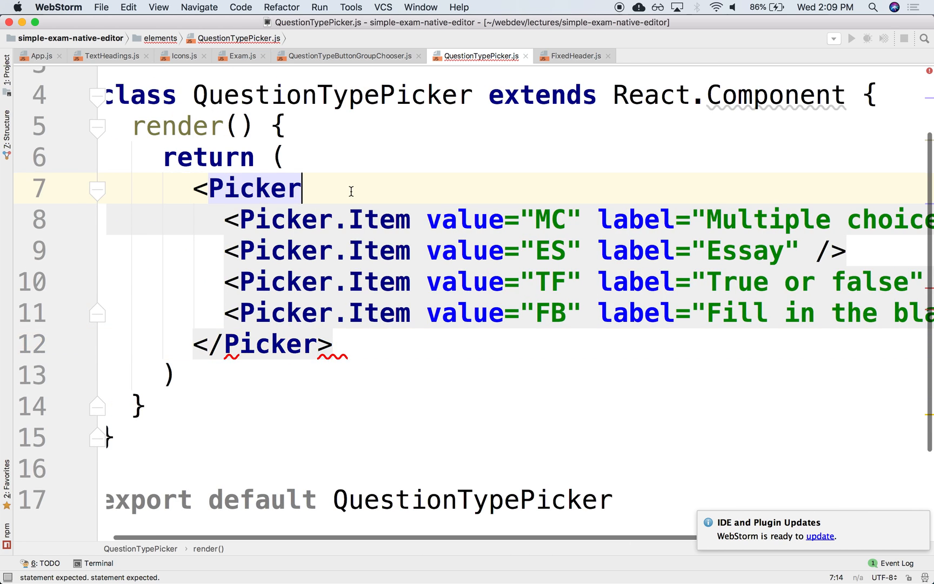
{"action": "type", "text": ">"}
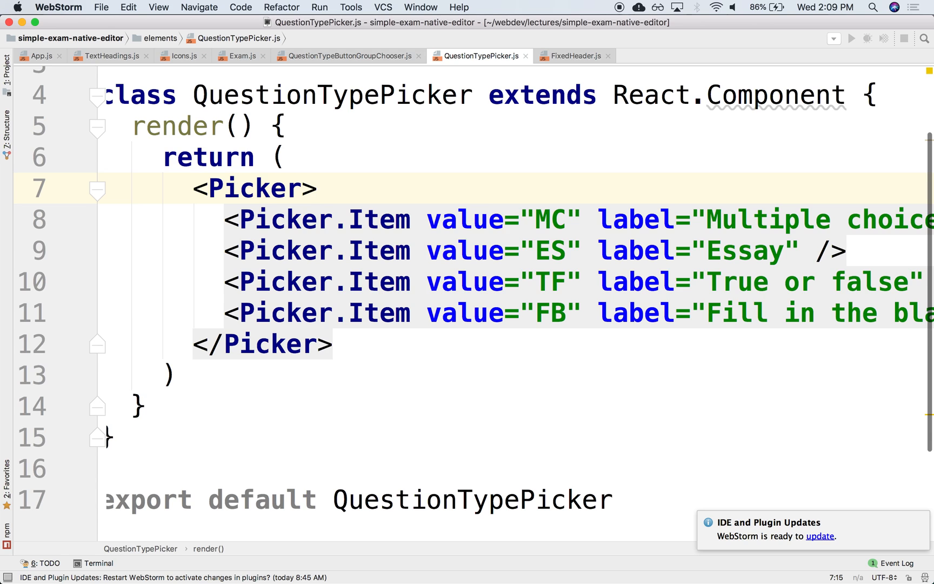
{"action": "scroll", "scroll_direction": "up", "scroll_amount": 3}
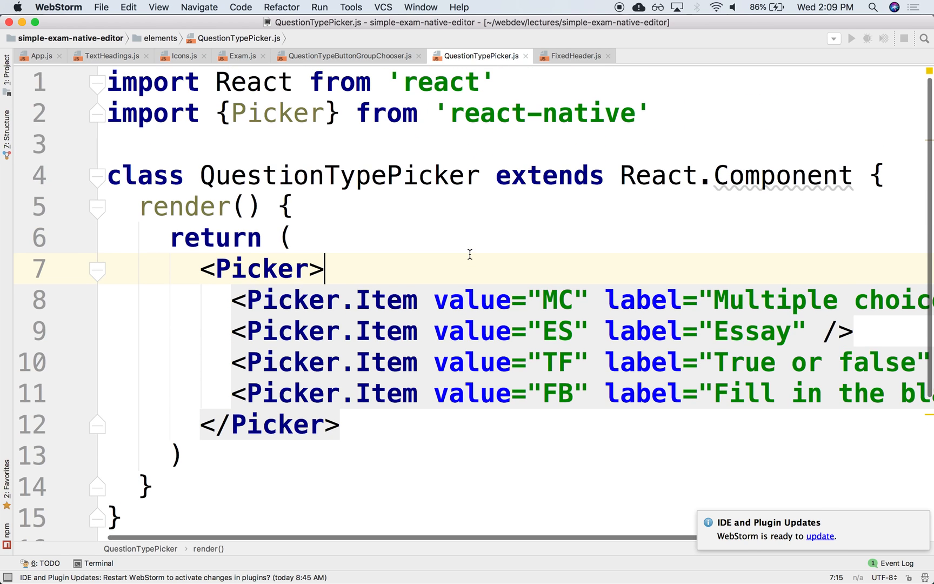
{"action": "mouse_move", "coordinate": [260, 112]}
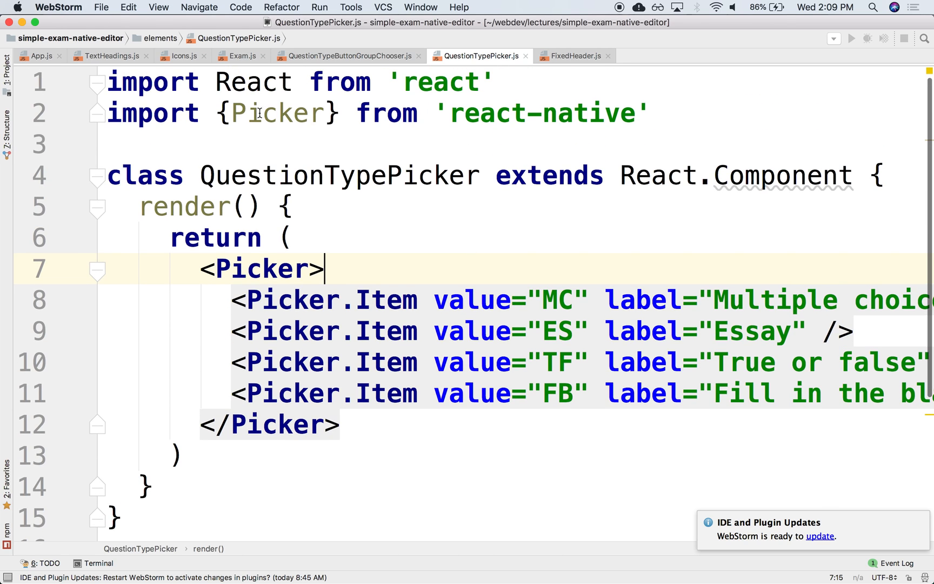
{"action": "key", "text": "ctrl+tab"}
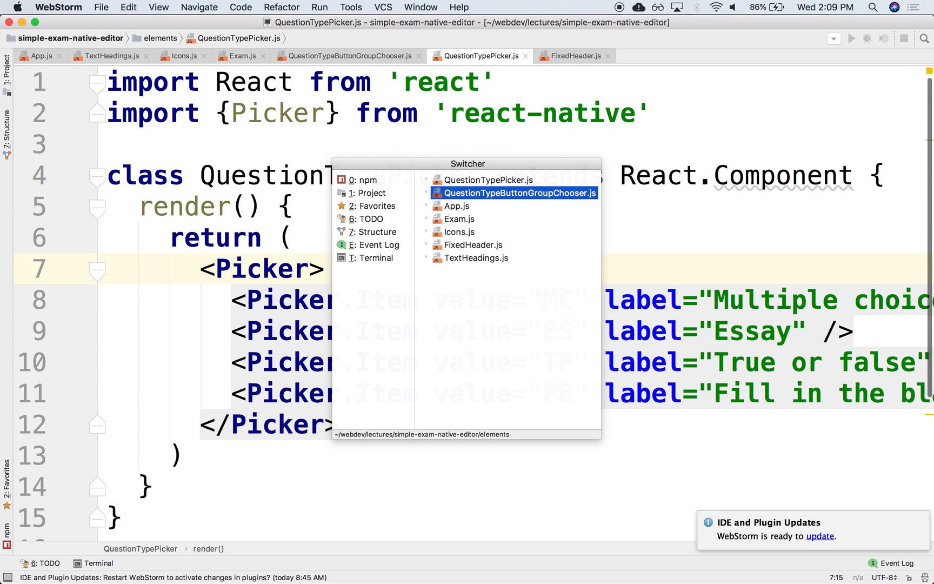
In App.js add import QuestionTypePicker from './elements/QuestionTypePicker'.
{"action": "left_click", "coordinate": [459, 205]}
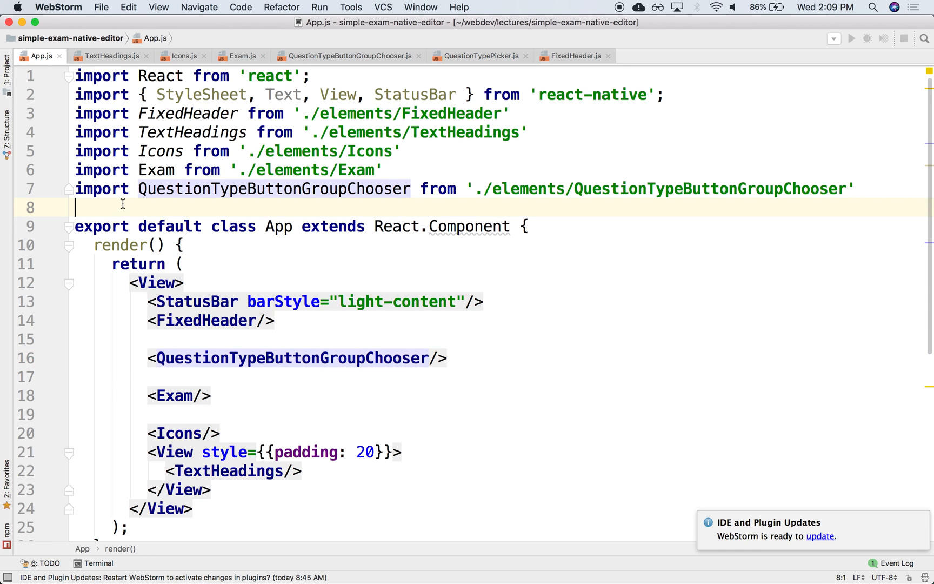
{"action": "type", "text": "import"}
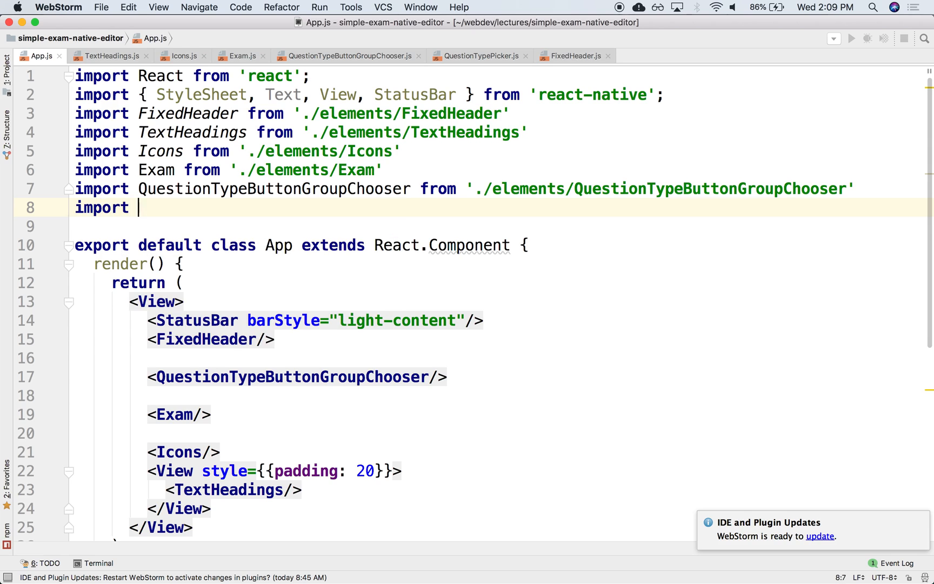
{"action": "type", "text": "Qu"}
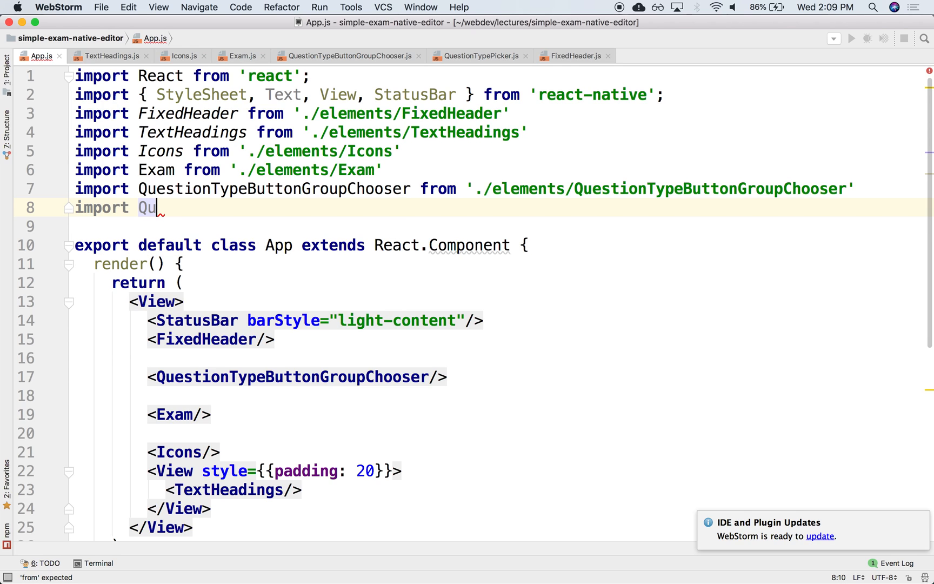
{"action": "type", "text": "estionType"}
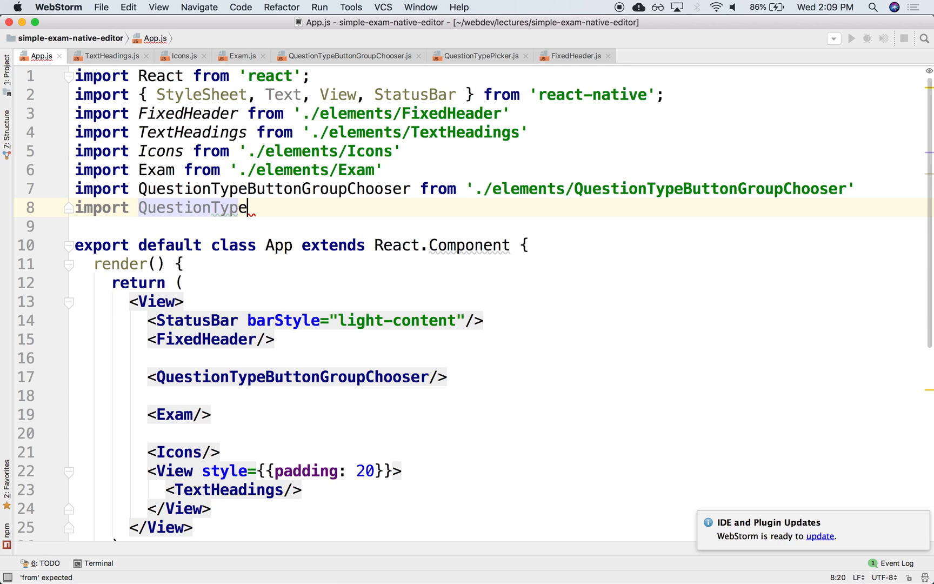
{"action": "type", "text": "Picker"}
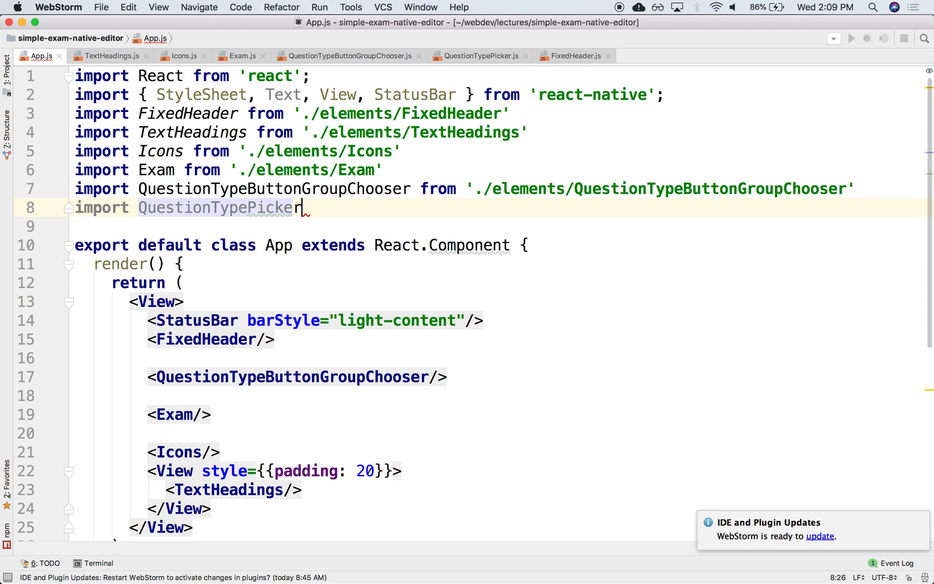
{"action": "type", "text": "from './"}
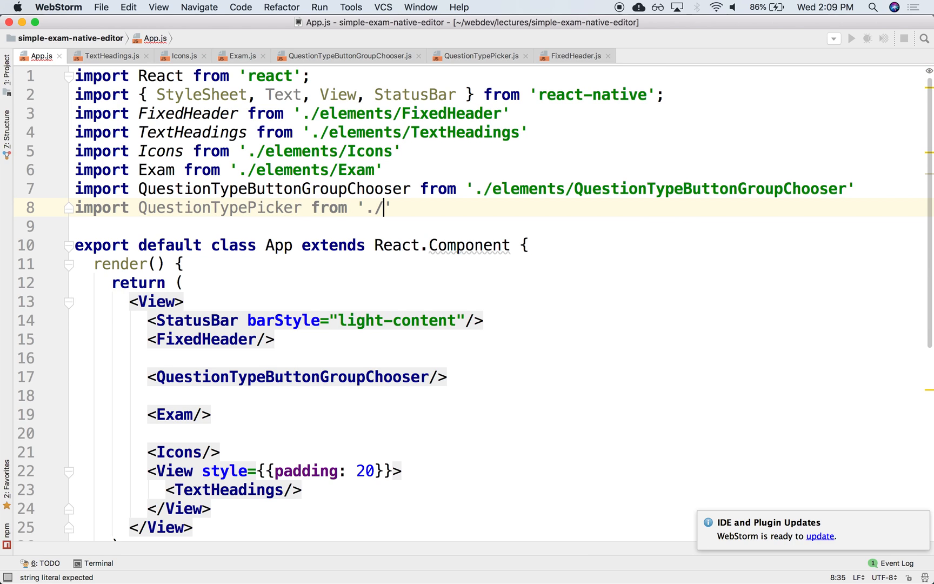
{"action": "type", "text": "elements/"}
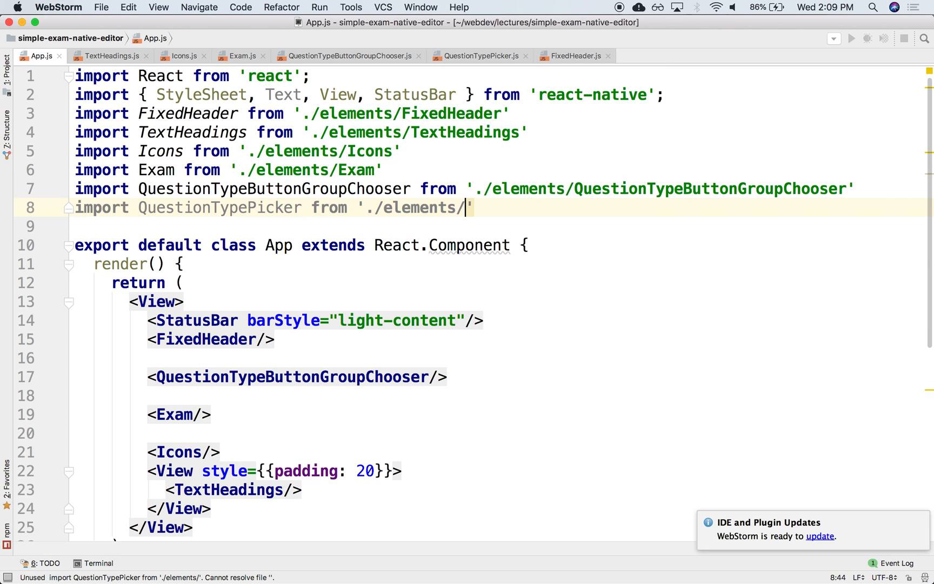
{"action": "type", "text": "QuestionTypePicker'"}
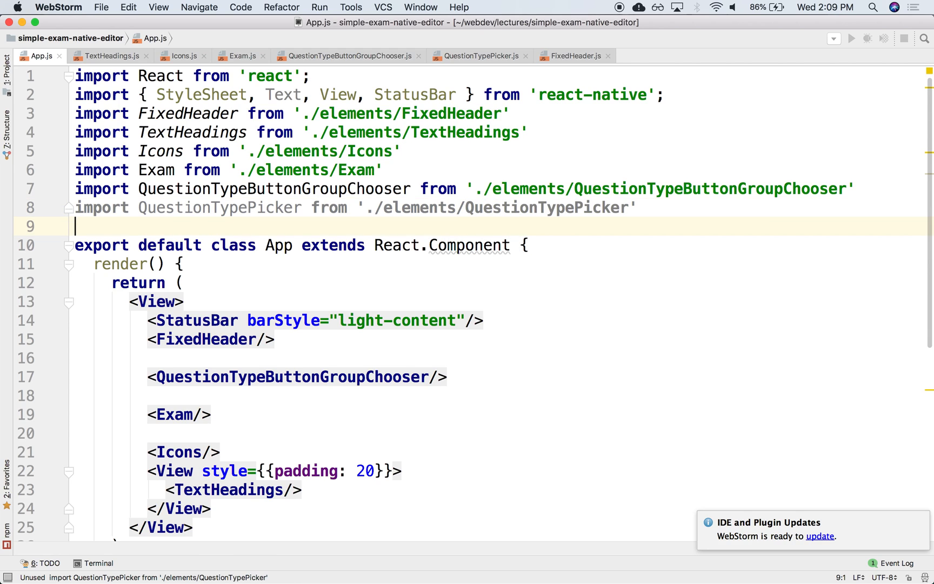
{"action": "double_click", "coordinate": [220, 208]}
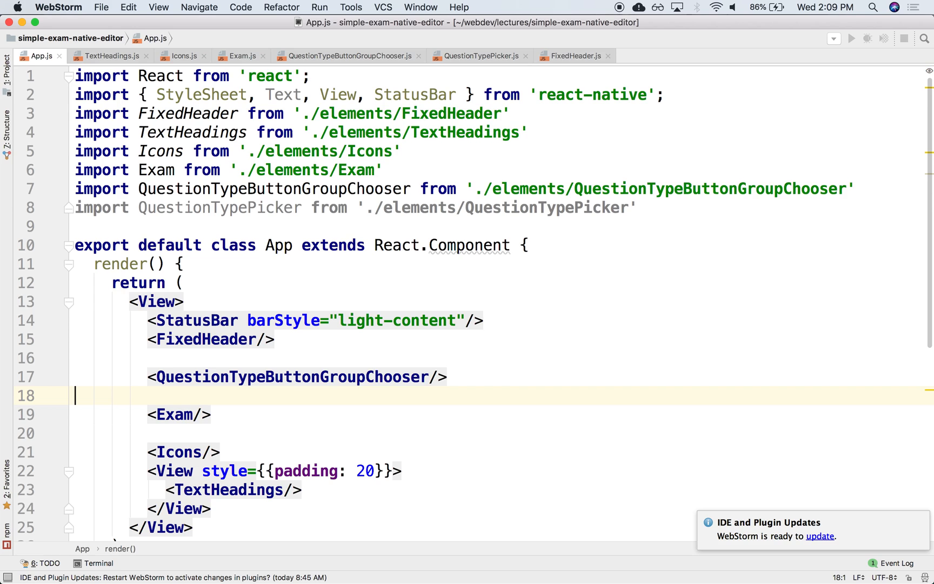
Render <QuestionTypePicker/> on line 18 of App.js so the simulator shows the picker wheel.
{"action": "left_click", "coordinate": [128, 394]}
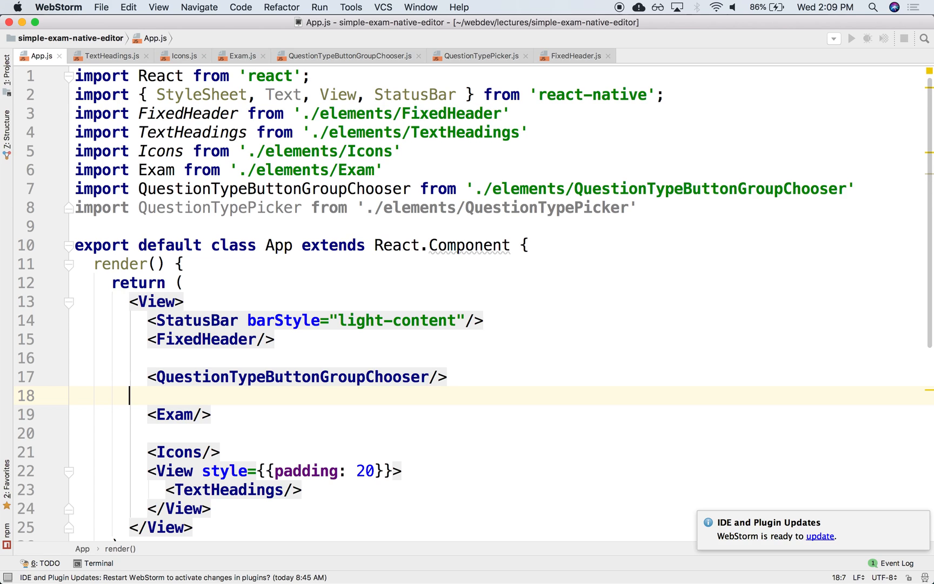
{"action": "type", "text": "<"}
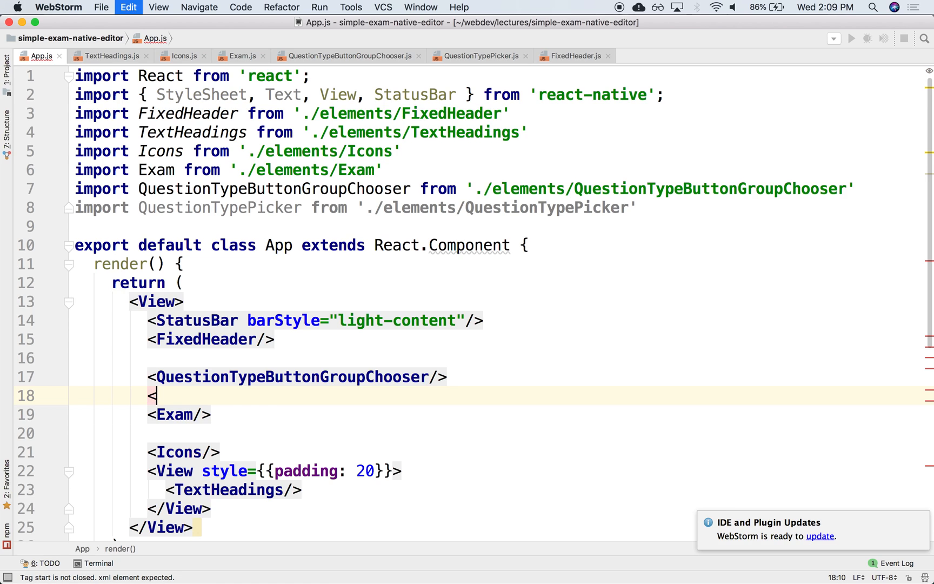
{"action": "type", "text": "QuestionTypePicker/>"}
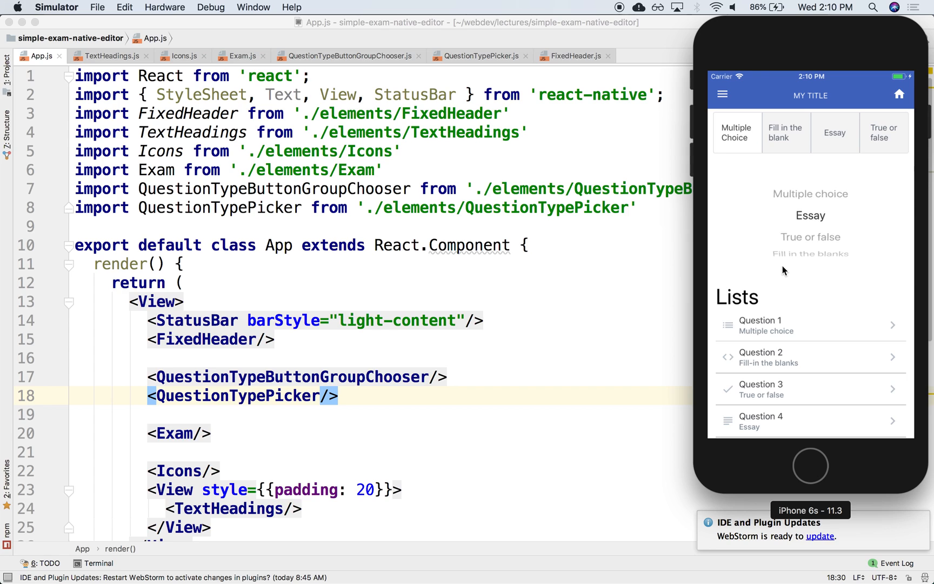
{"action": "scroll", "scroll_direction": "up", "scroll_amount": 3}
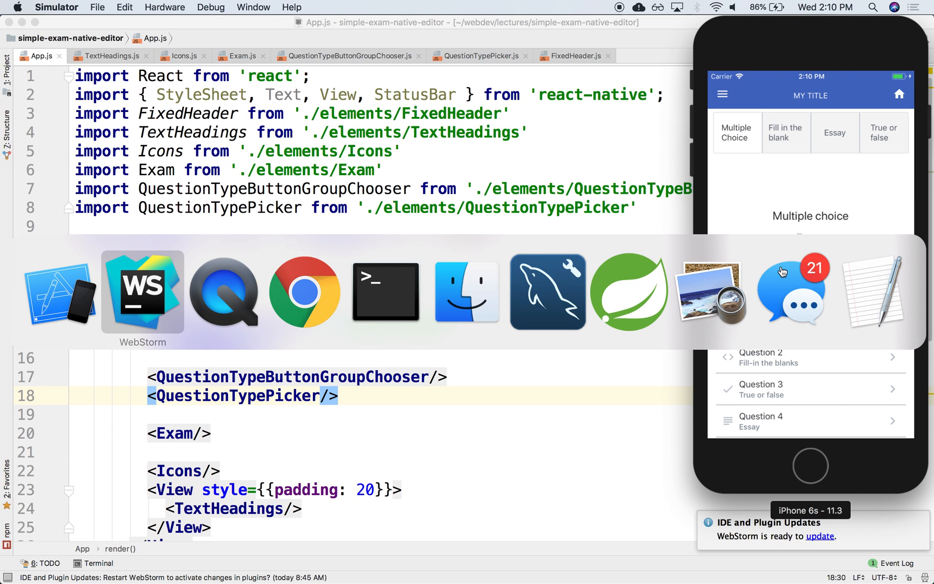
{"action": "left_click", "coordinate": [303, 292]}
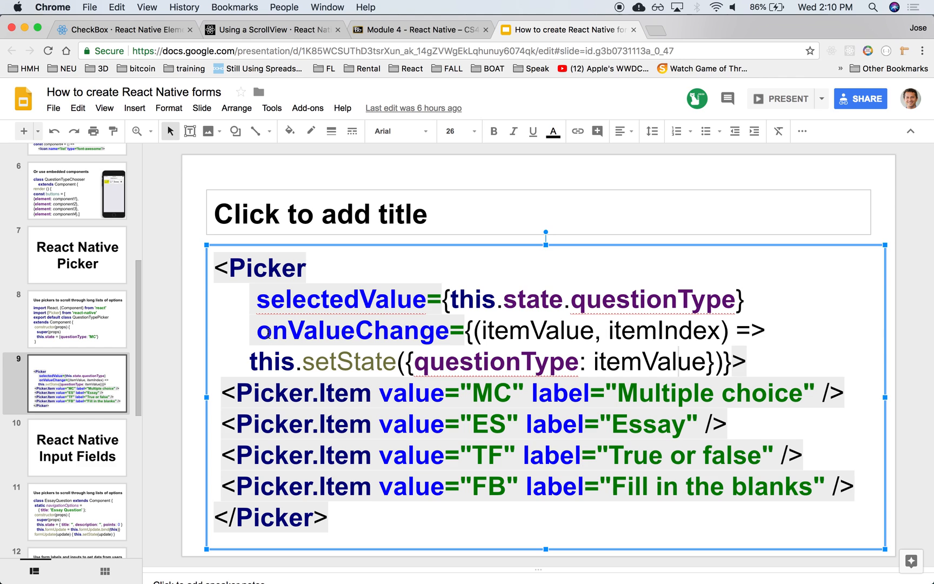
{"action": "left_click", "coordinate": [493, 131]}
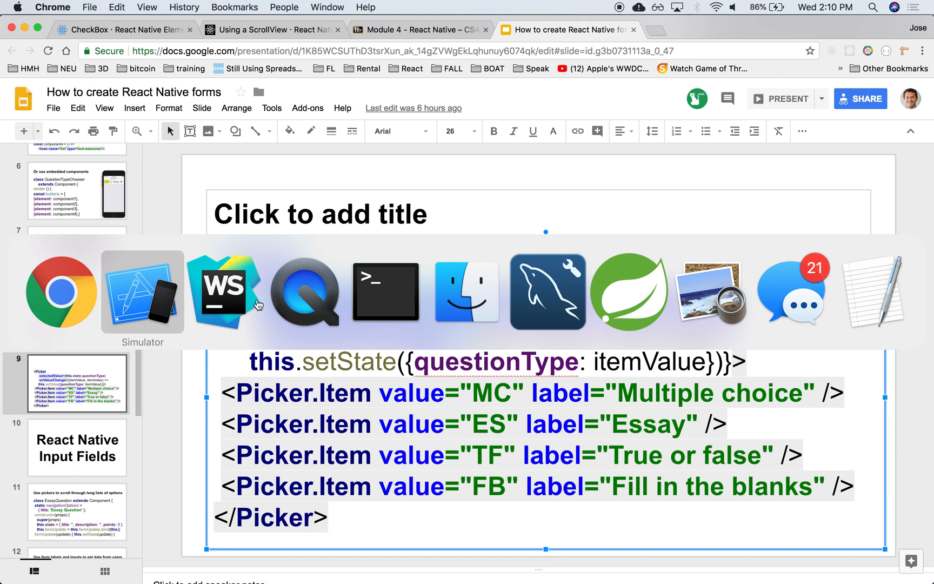
{"action": "left_click", "coordinate": [225, 292]}
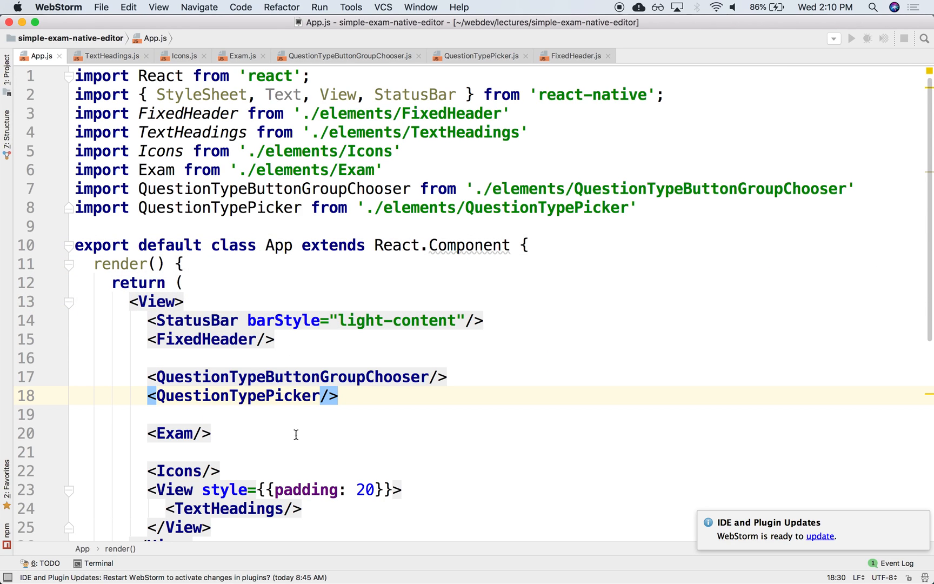
Add selectedValue={this.state.questionType} to the Picker tag in QuestionTypePicker.js.
{"action": "left_click", "coordinate": [476, 56]}
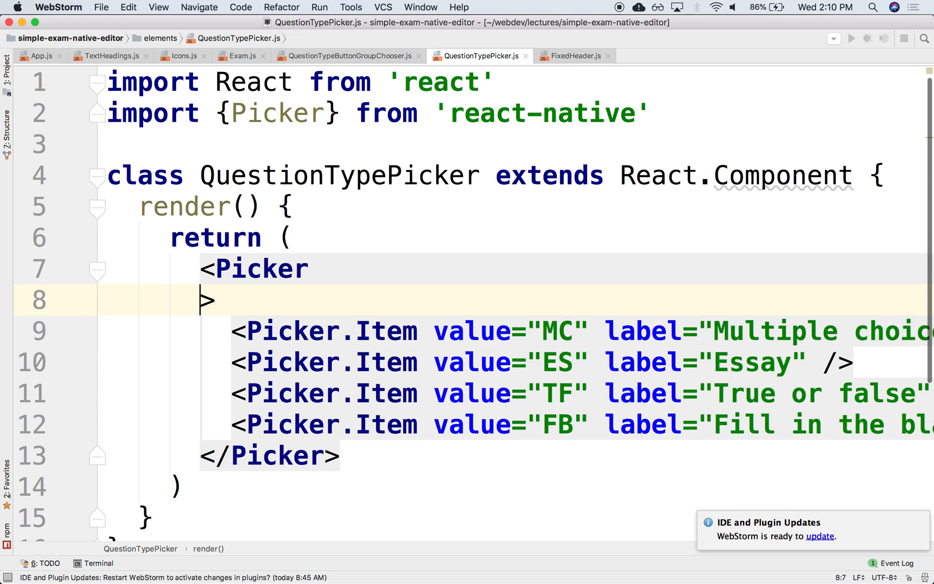
{"action": "type", "text": "selectedValue={this.state.questionType}>"}
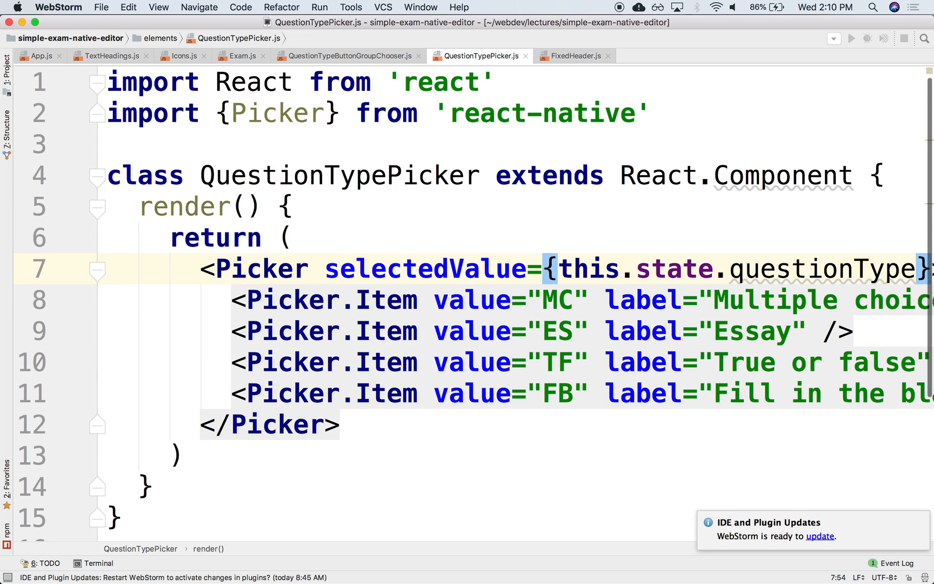
{"action": "mouse_move", "coordinate": [497, 303]}
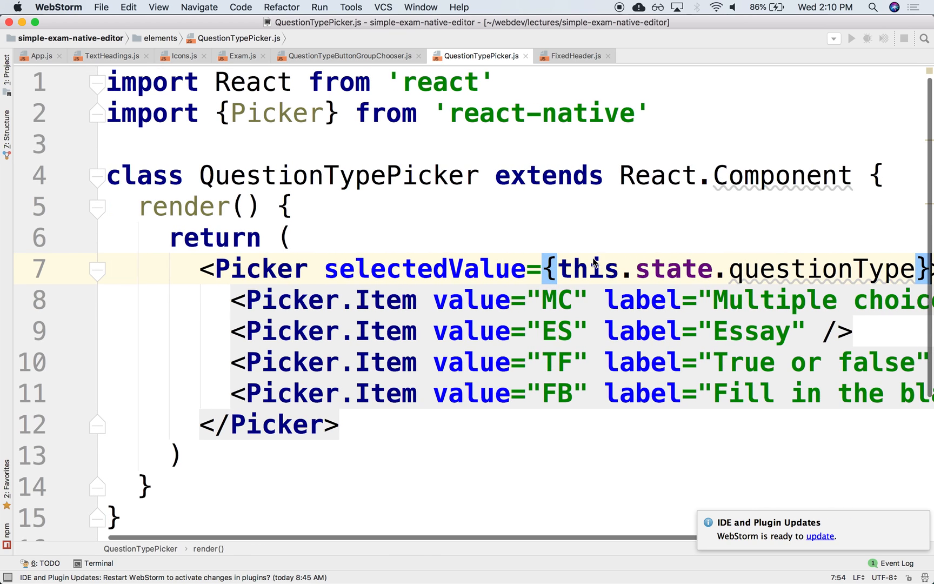
{"action": "left_click", "coordinate": [580, 270]}
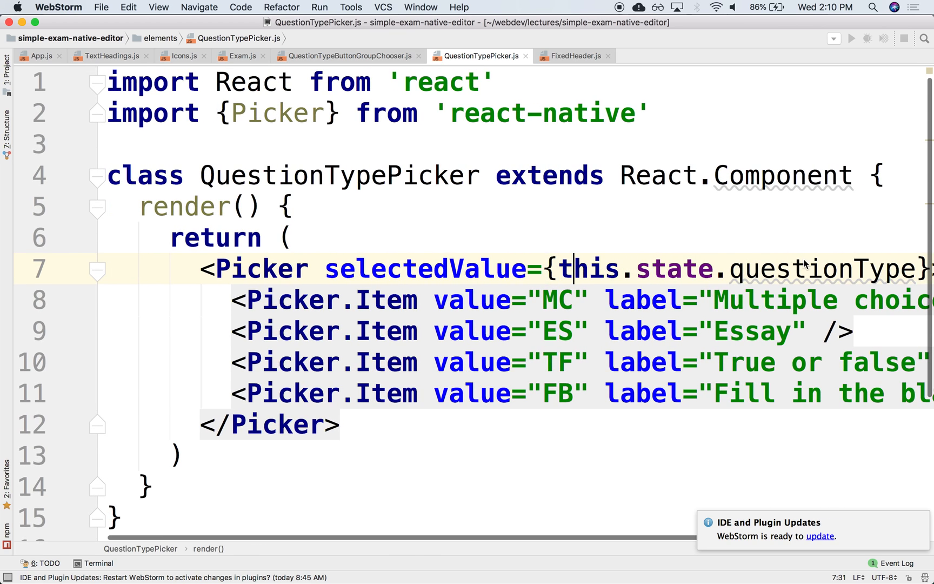
Write constructor(props) calling super(props) and setting this.state = { questionType: 0 }.
{"action": "key", "text": "enter"}
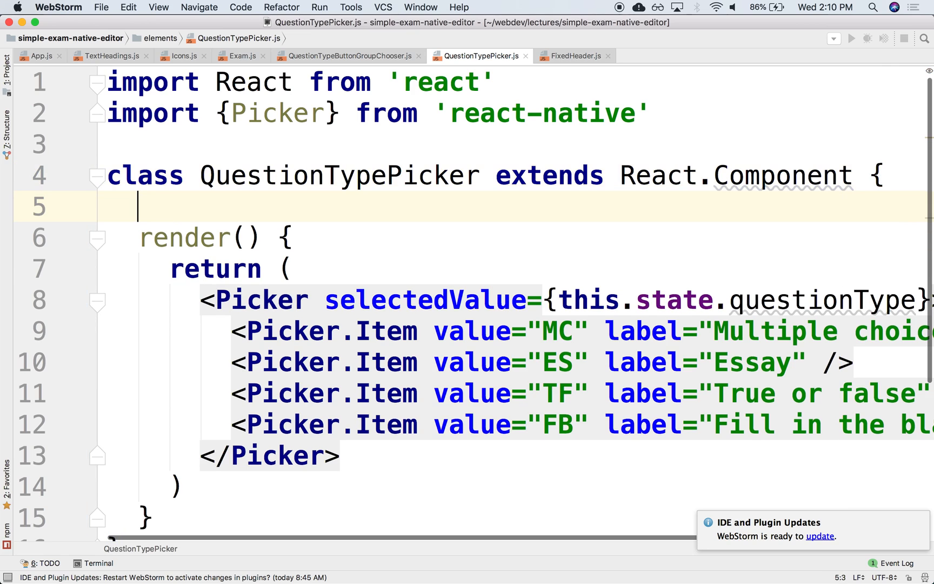
{"action": "type", "text": "constructor"}
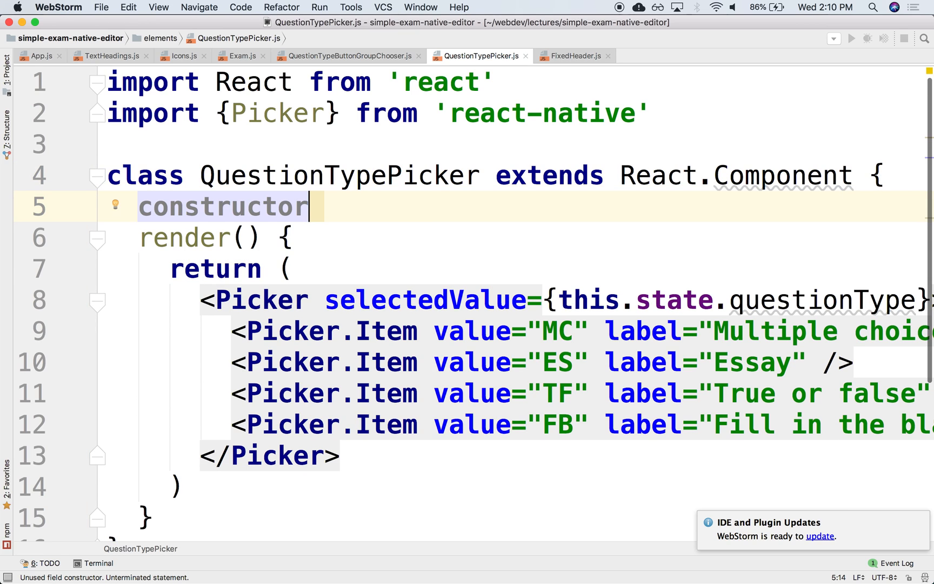
{"action": "type", "text": "(props) {"}
{"action": "type", "text": "super(props)"}
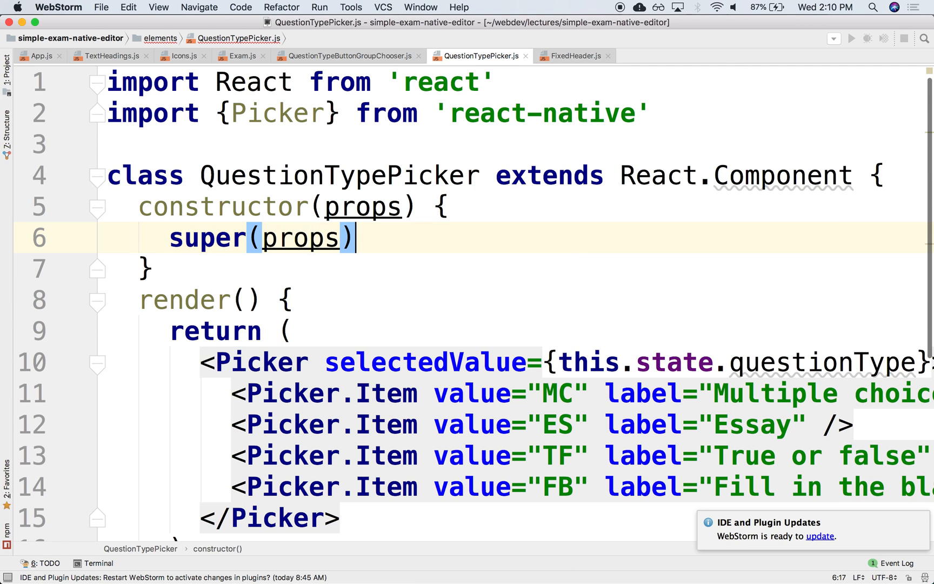
{"action": "key", "text": "Return"}
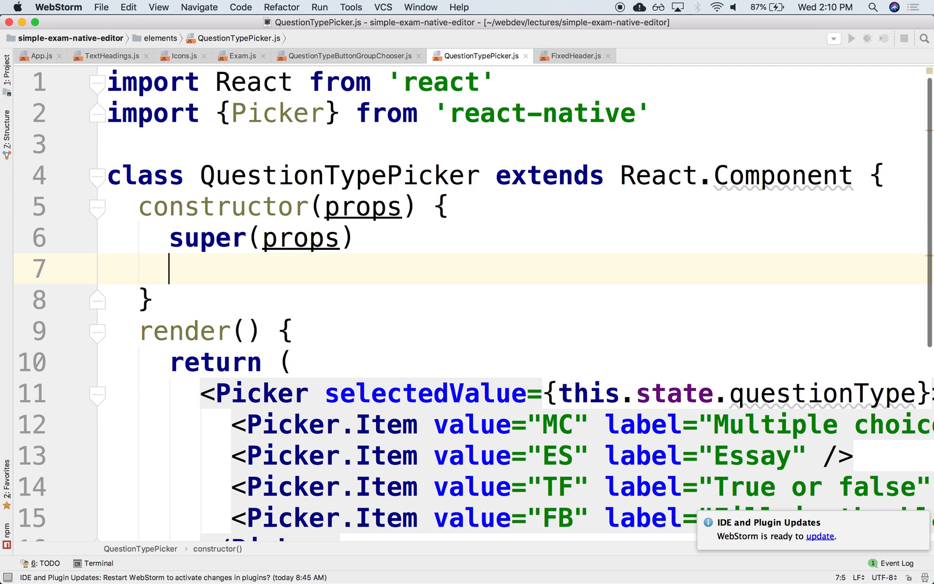
{"action": "type", "text": "this.state = {"}
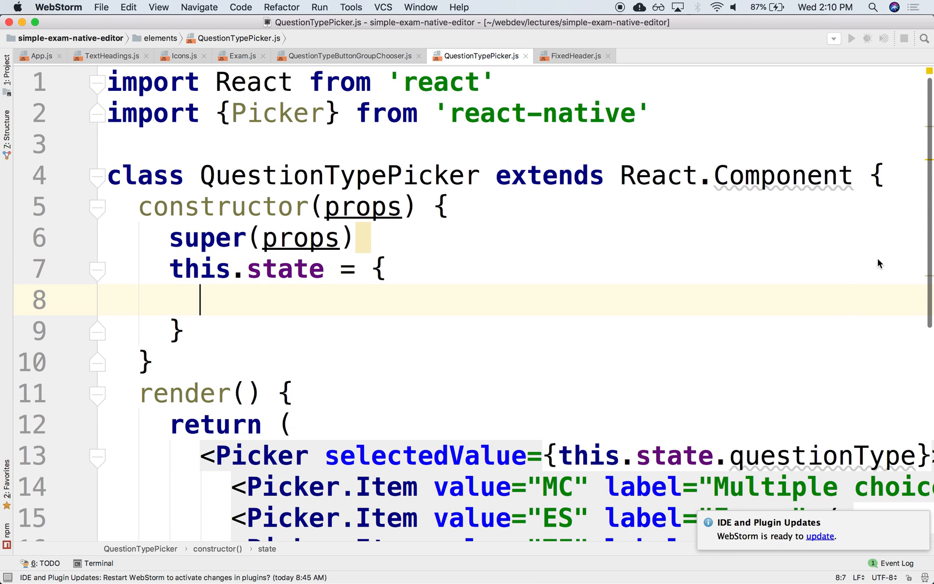
{"action": "mouse_move", "coordinate": [424, 301]}
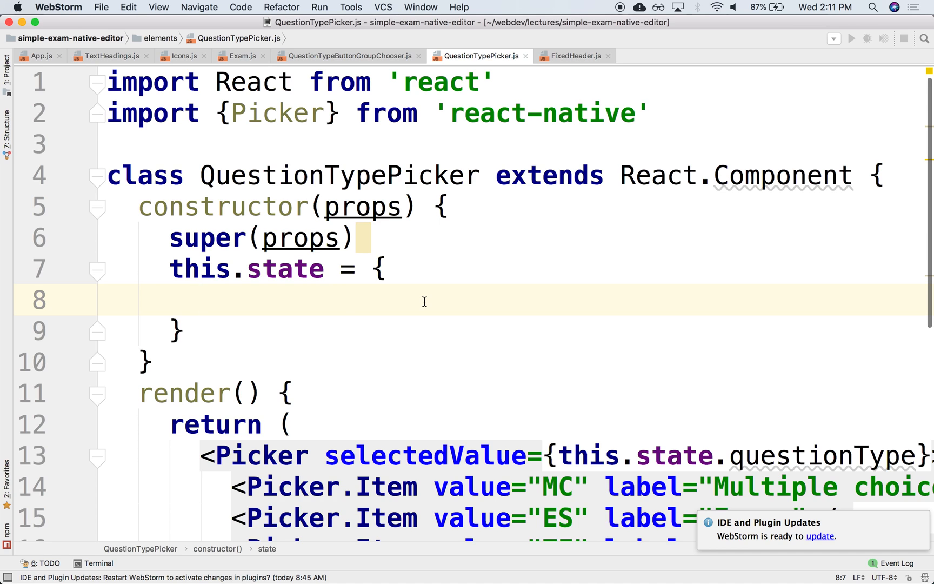
{"action": "type", "text": "questionType:"}
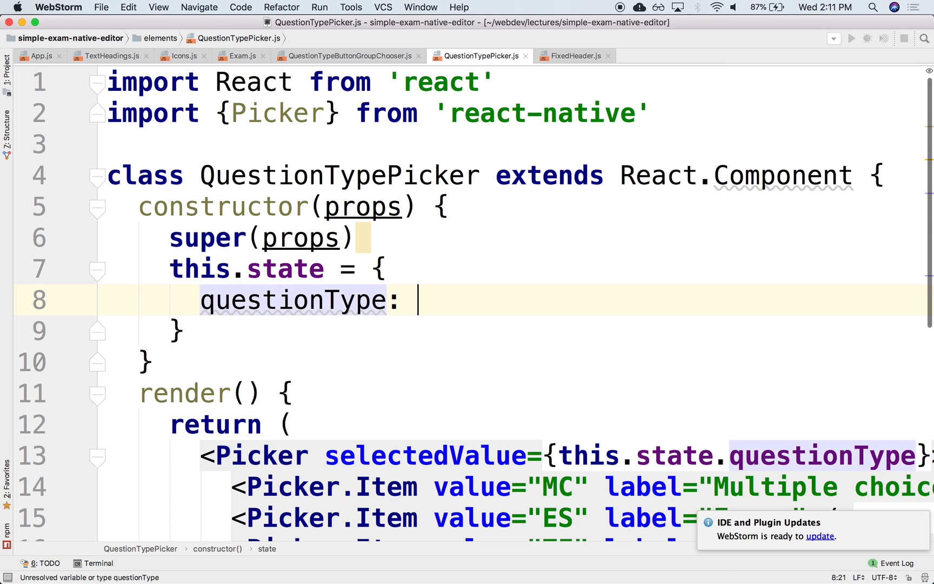
{"action": "type", "text": "0"}
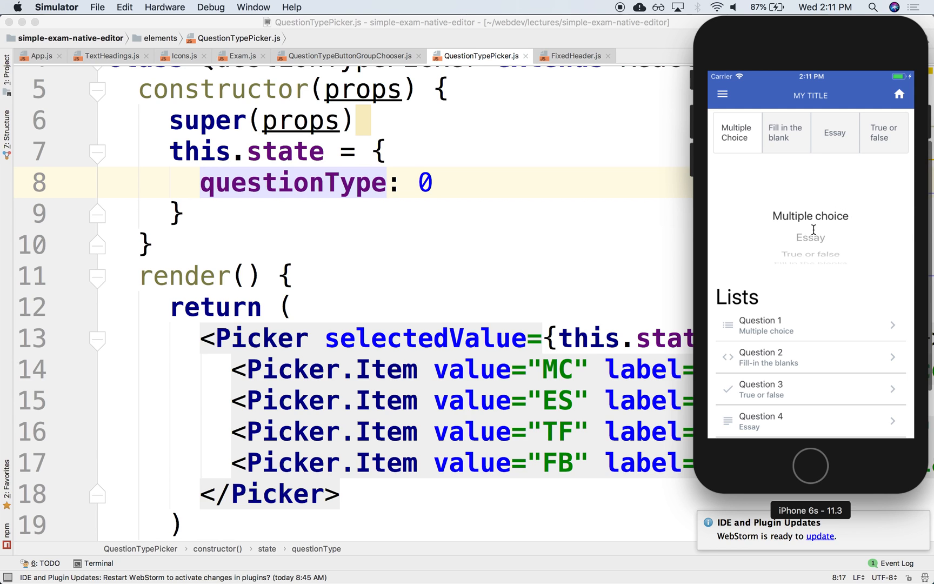
Scroll the reloaded simulator view to check the picker still rests on Multiple choice.
{"action": "scroll", "scroll_direction": "down", "scroll_amount": 3}
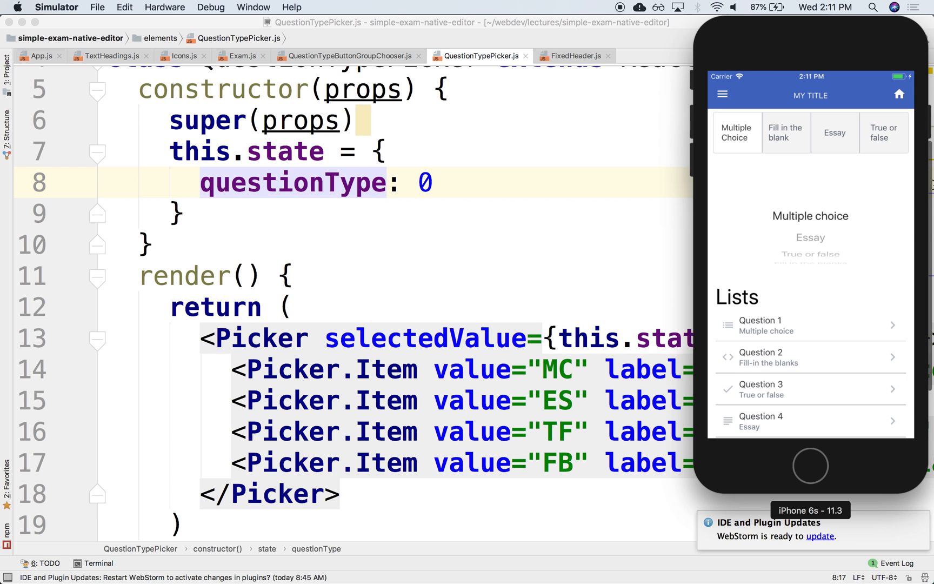
{"action": "mouse_move", "coordinate": [473, 310]}
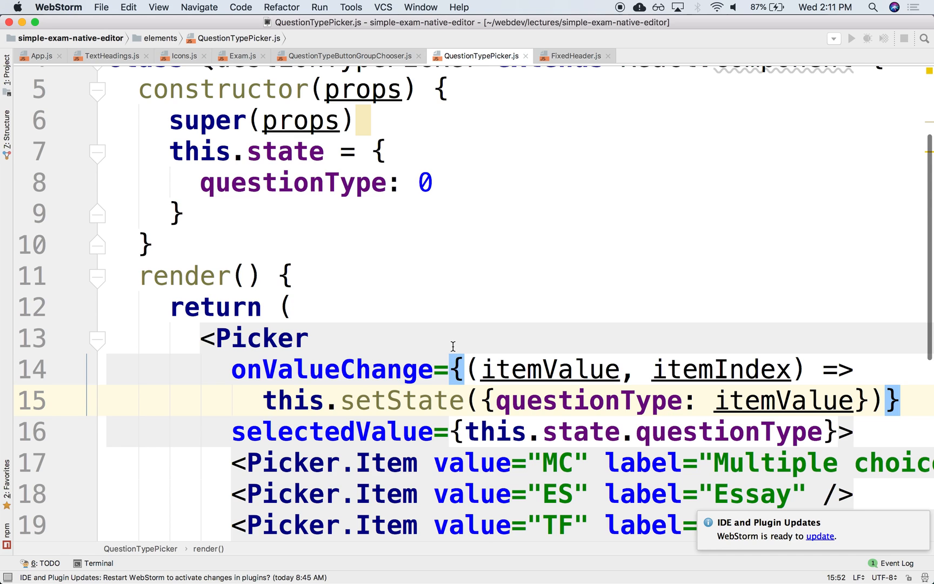
Scroll the Picker code where onValueChange sets questionType to itemValue via setState.
{"action": "scroll", "scroll_direction": "down", "scroll_amount": 3}
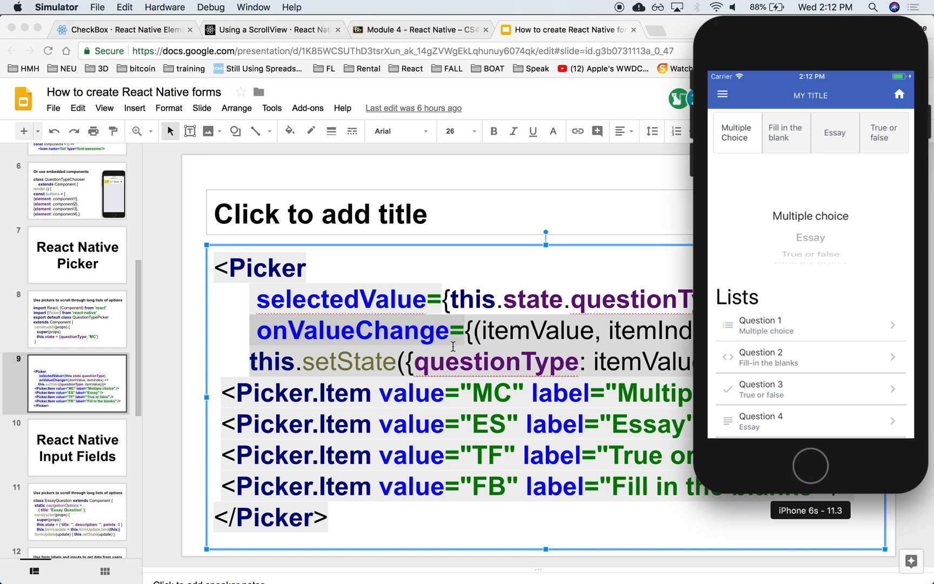
Scroll slide 9's Picker code showing selectedValue and onValueChange before returning to WebStorm.
{"action": "scroll", "scroll_direction": "down", "scroll_amount": 3}
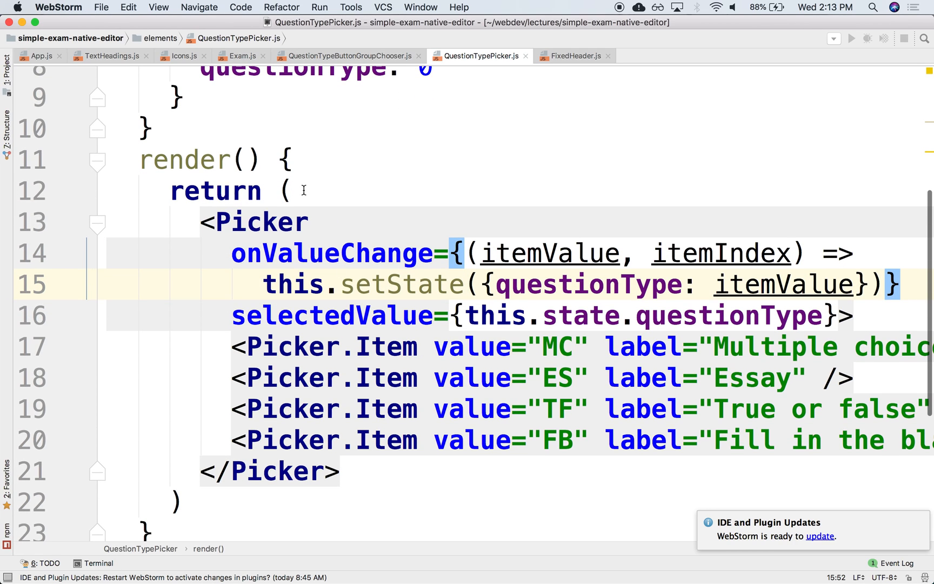
Wrap the Picker in a <View> and add <Text>{this.state.questionType}</Text> after it.
{"action": "type", "text": "<View"}
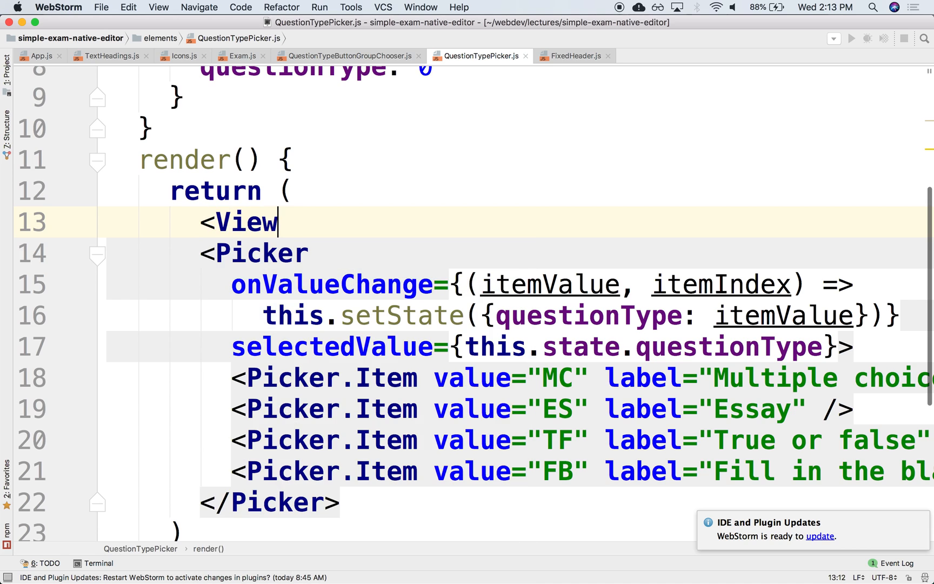
{"action": "type", "text": ">"}
{"action": "type", "text": "<Text></Text>"}
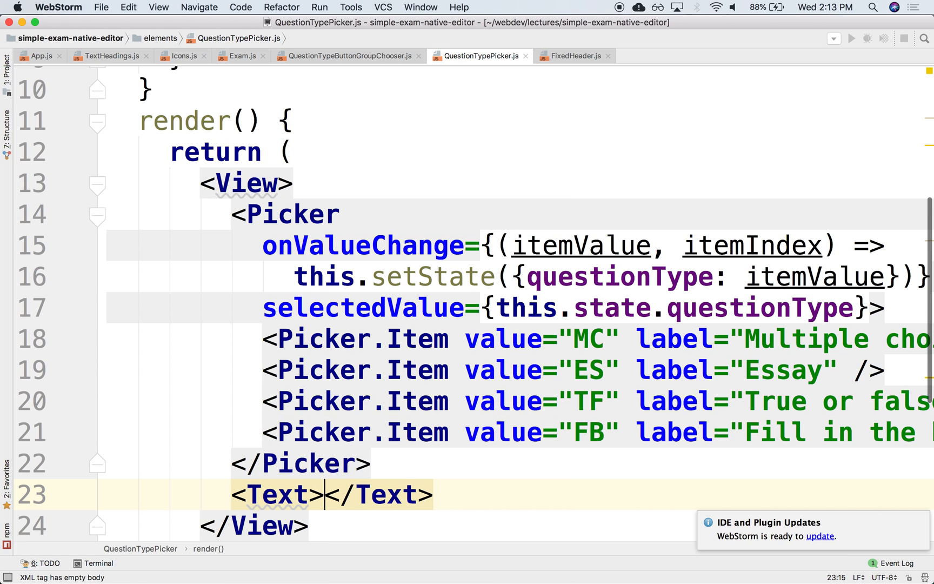
{"action": "type", "text": "{this.state.questionType"}
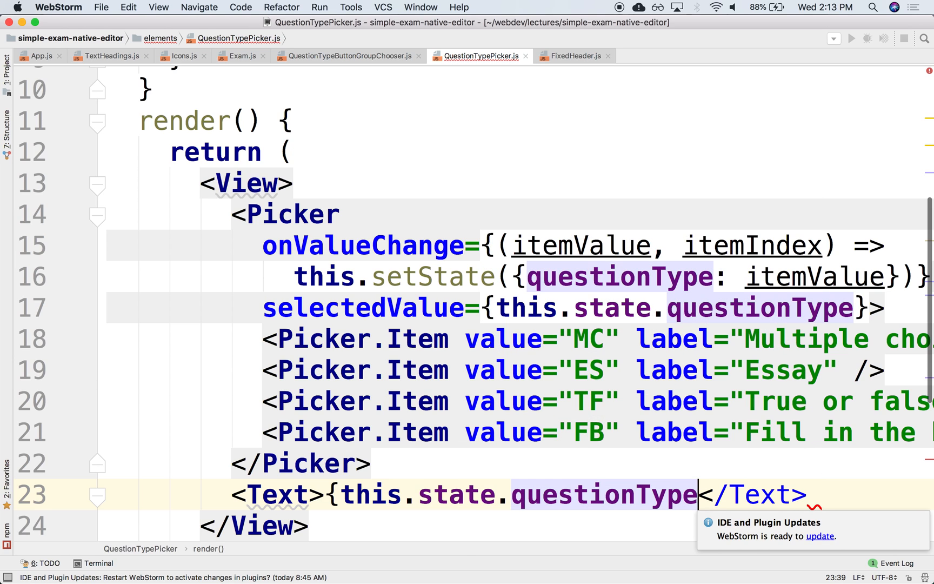
{"action": "scroll", "scroll_direction": "up", "scroll_amount": 3}
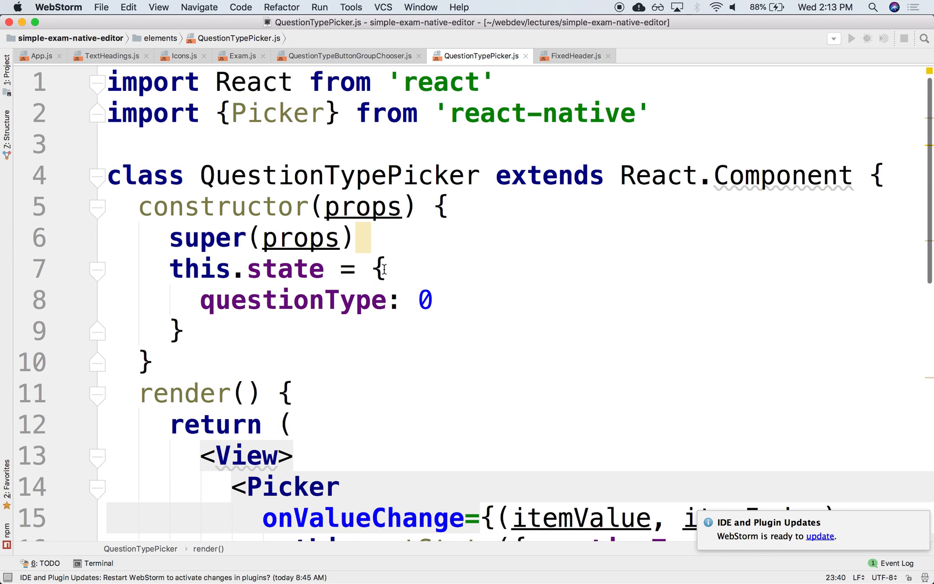
Extend the react-native import to {Picker, Text, View}.
{"action": "type", "text": ","}
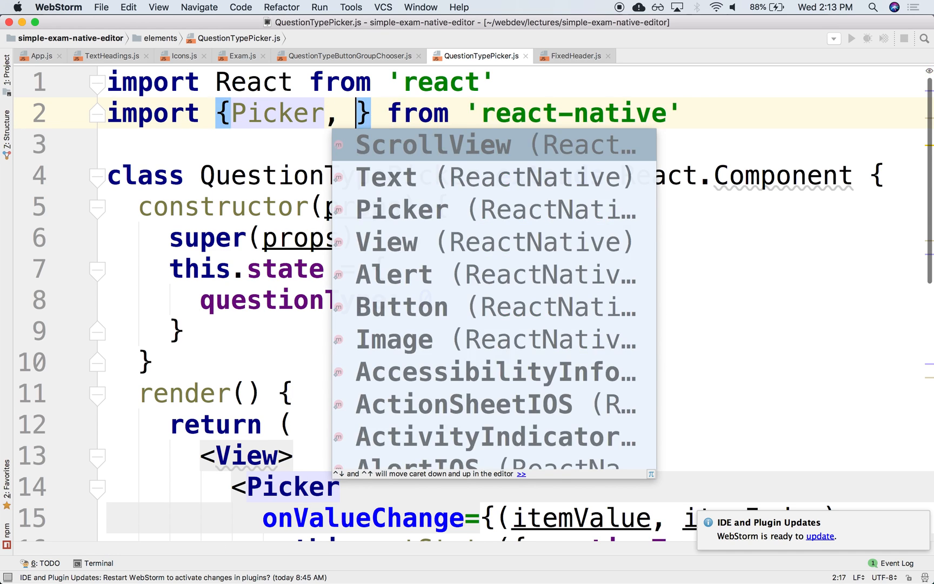
{"action": "type", "text": "Text, View"}
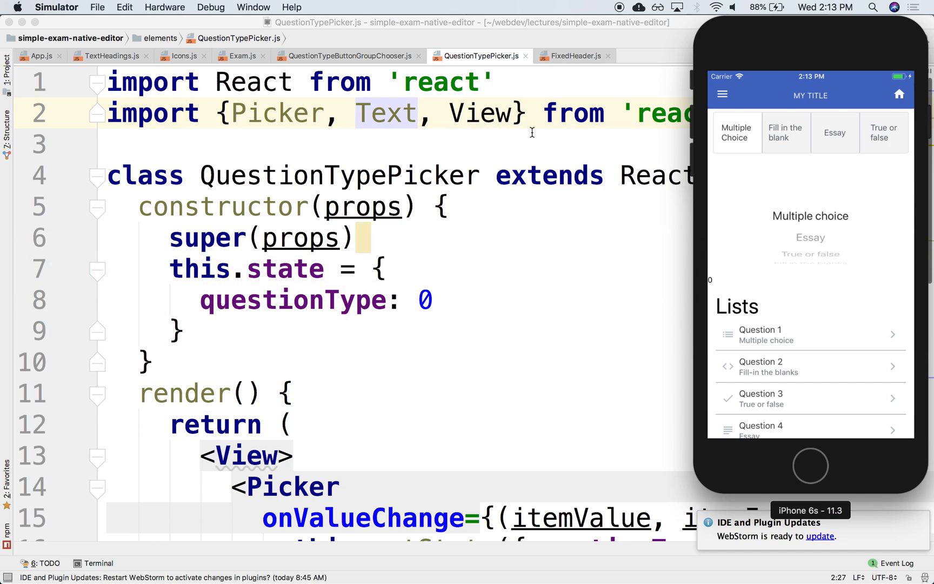
{"action": "mouse_move", "coordinate": [808, 232]}
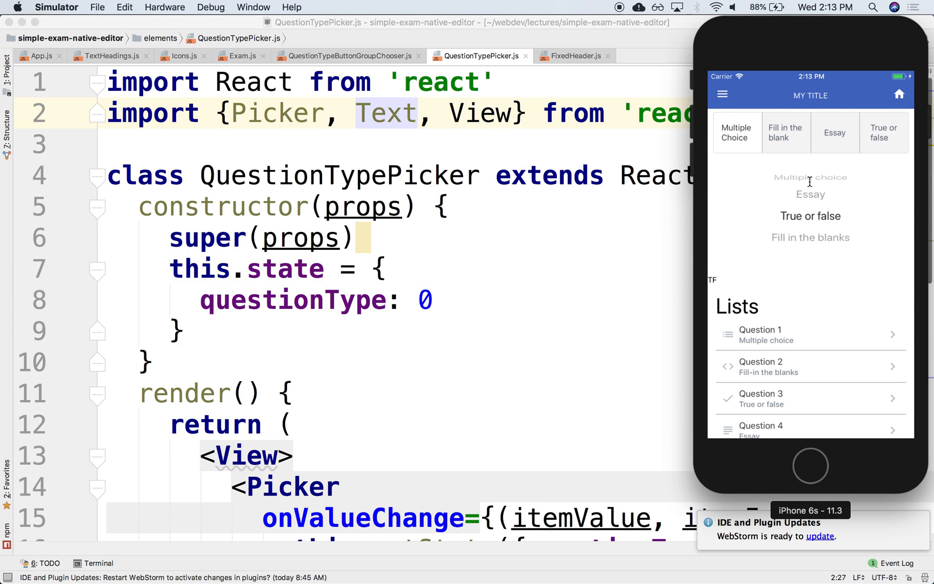
Spin the simulator's picker wheel to True or false so the Text echoes TF.
{"action": "scroll", "scroll_direction": "down", "scroll_amount": 3}
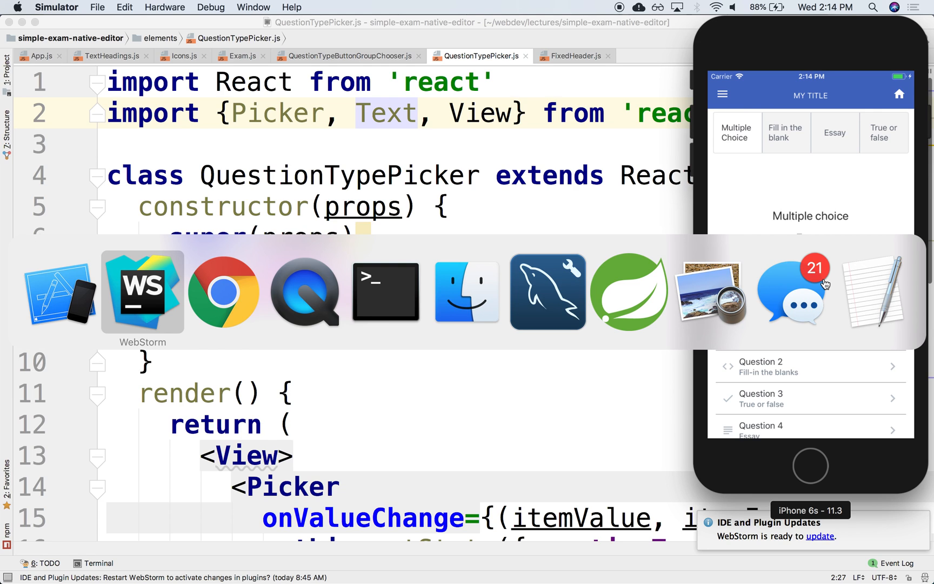
{"action": "mouse_move", "coordinate": [223, 291]}
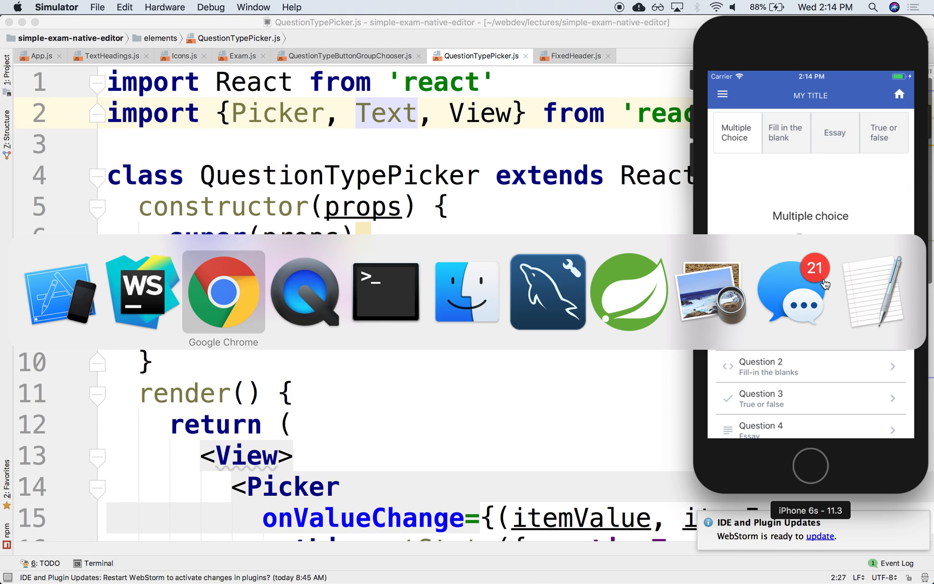
Switch to Google Chrome to bring the Google Slides deck back up.
{"action": "left_click", "coordinate": [223, 291]}
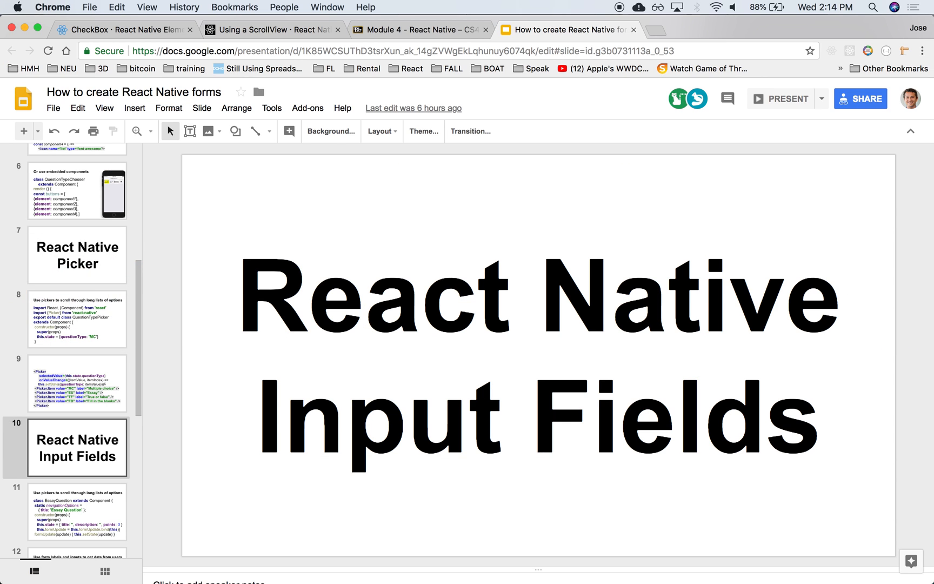